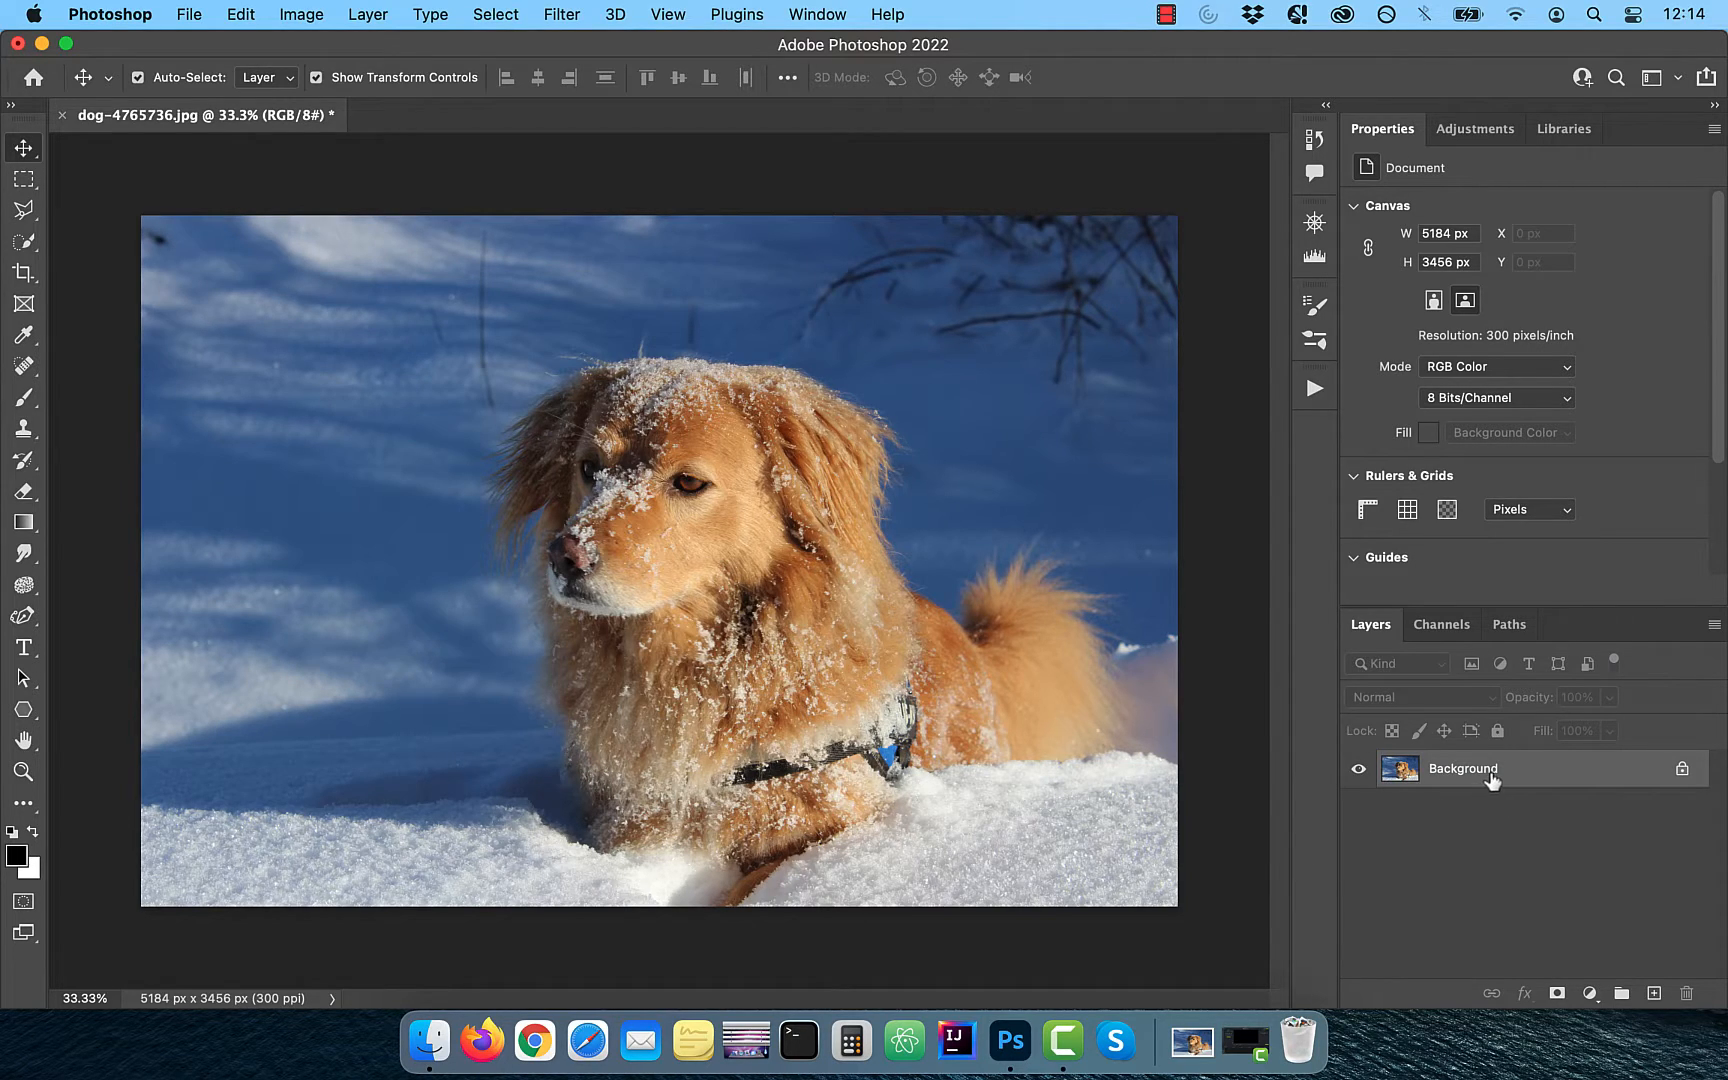
Step: Duplicate the Background layer with Cmd+J
key(cmd+j)
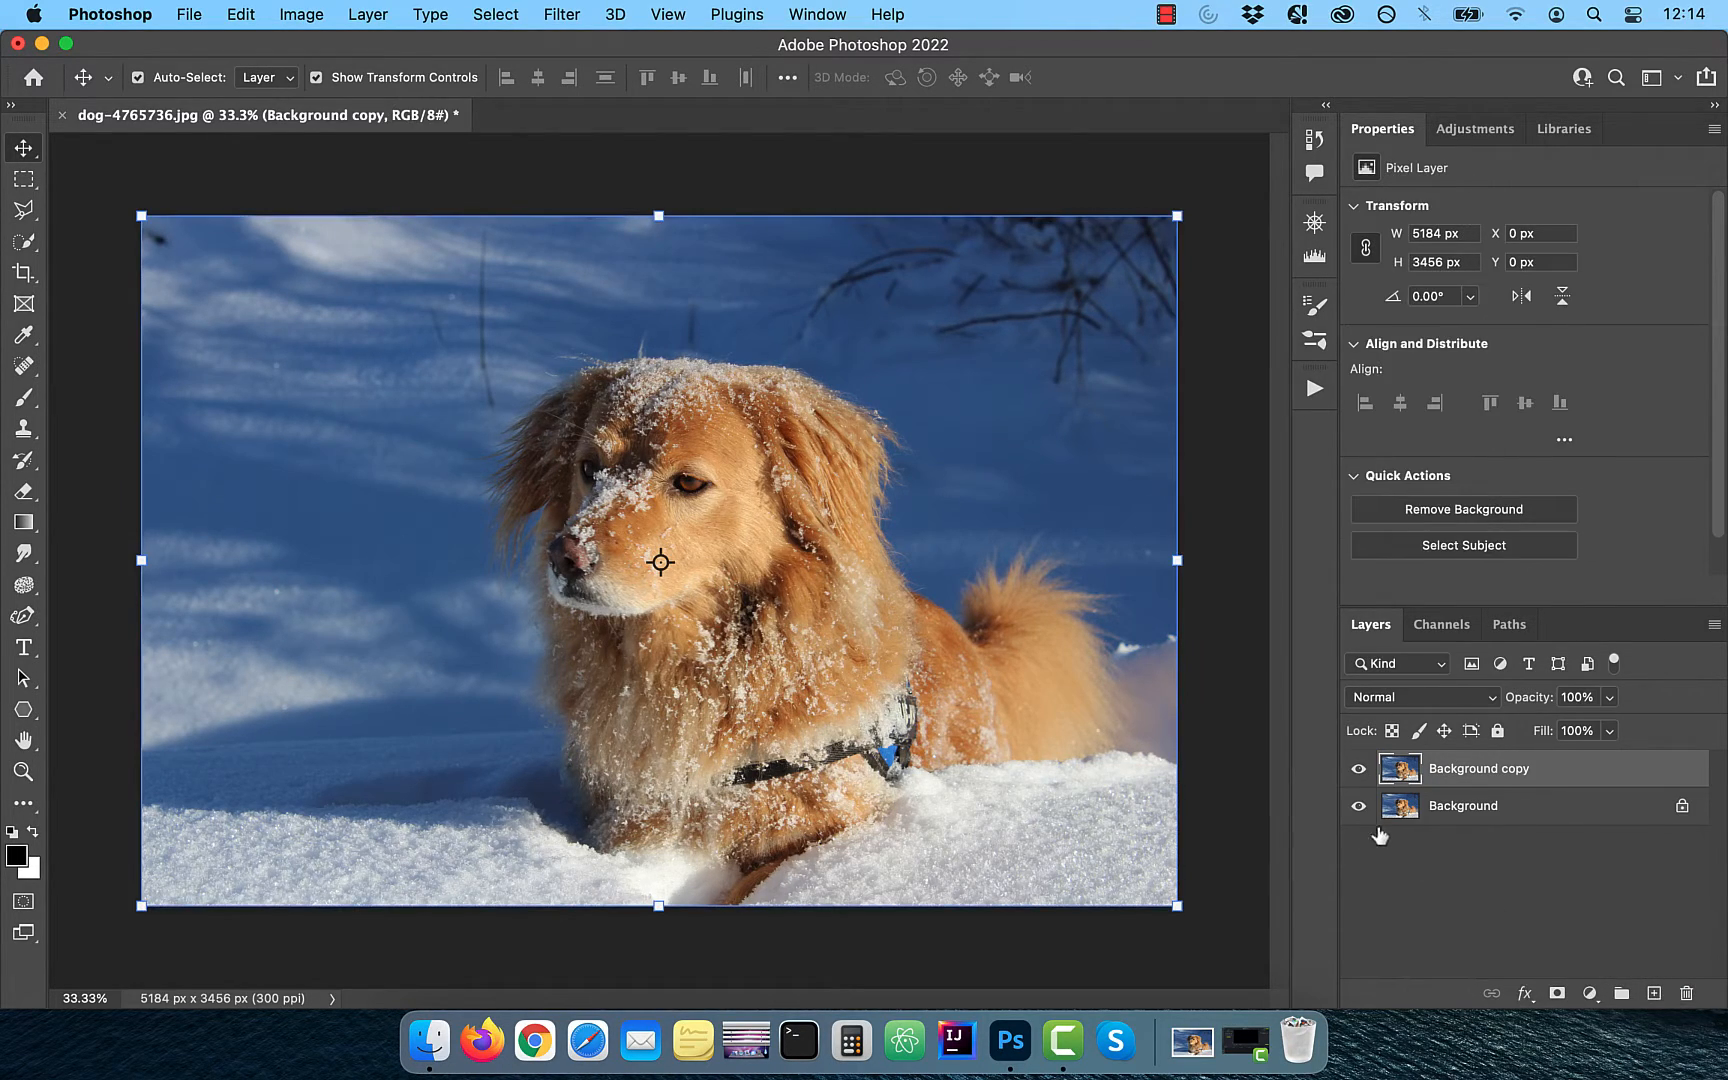
Step: Compare the Red and Green channels and settle on the Red channel for the selection
click(1442, 624)
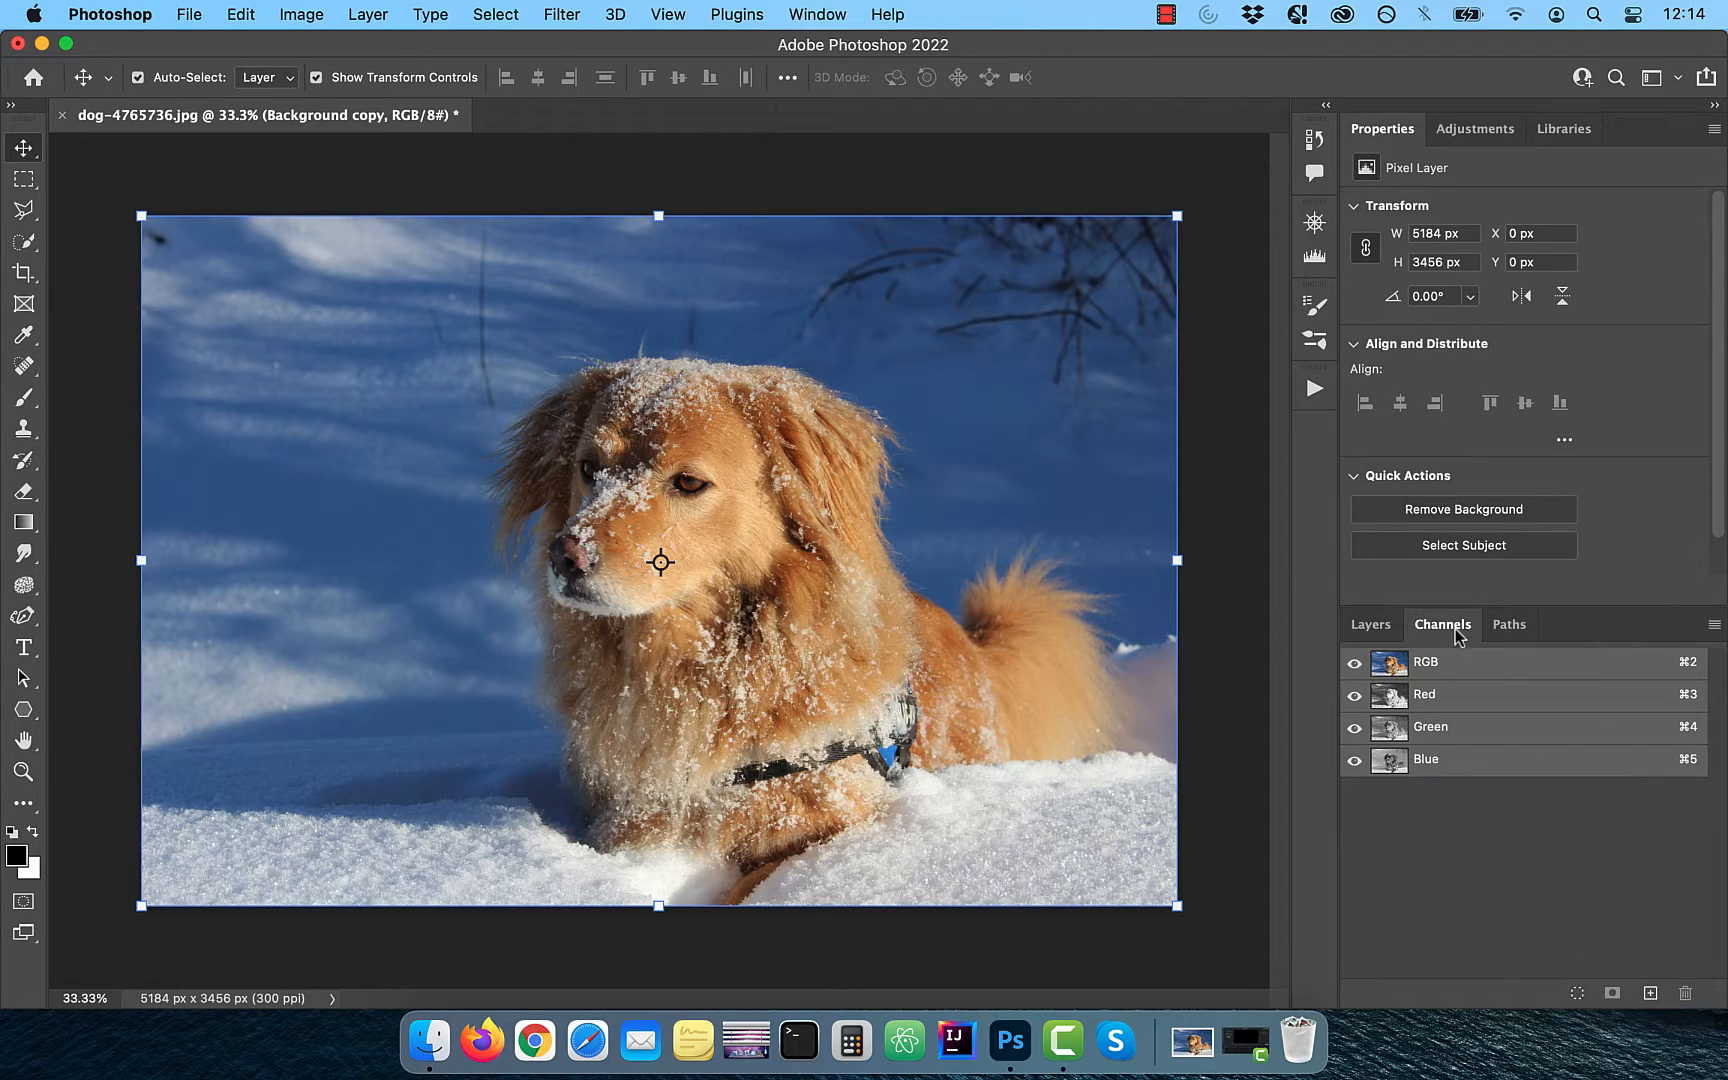
click(1424, 694)
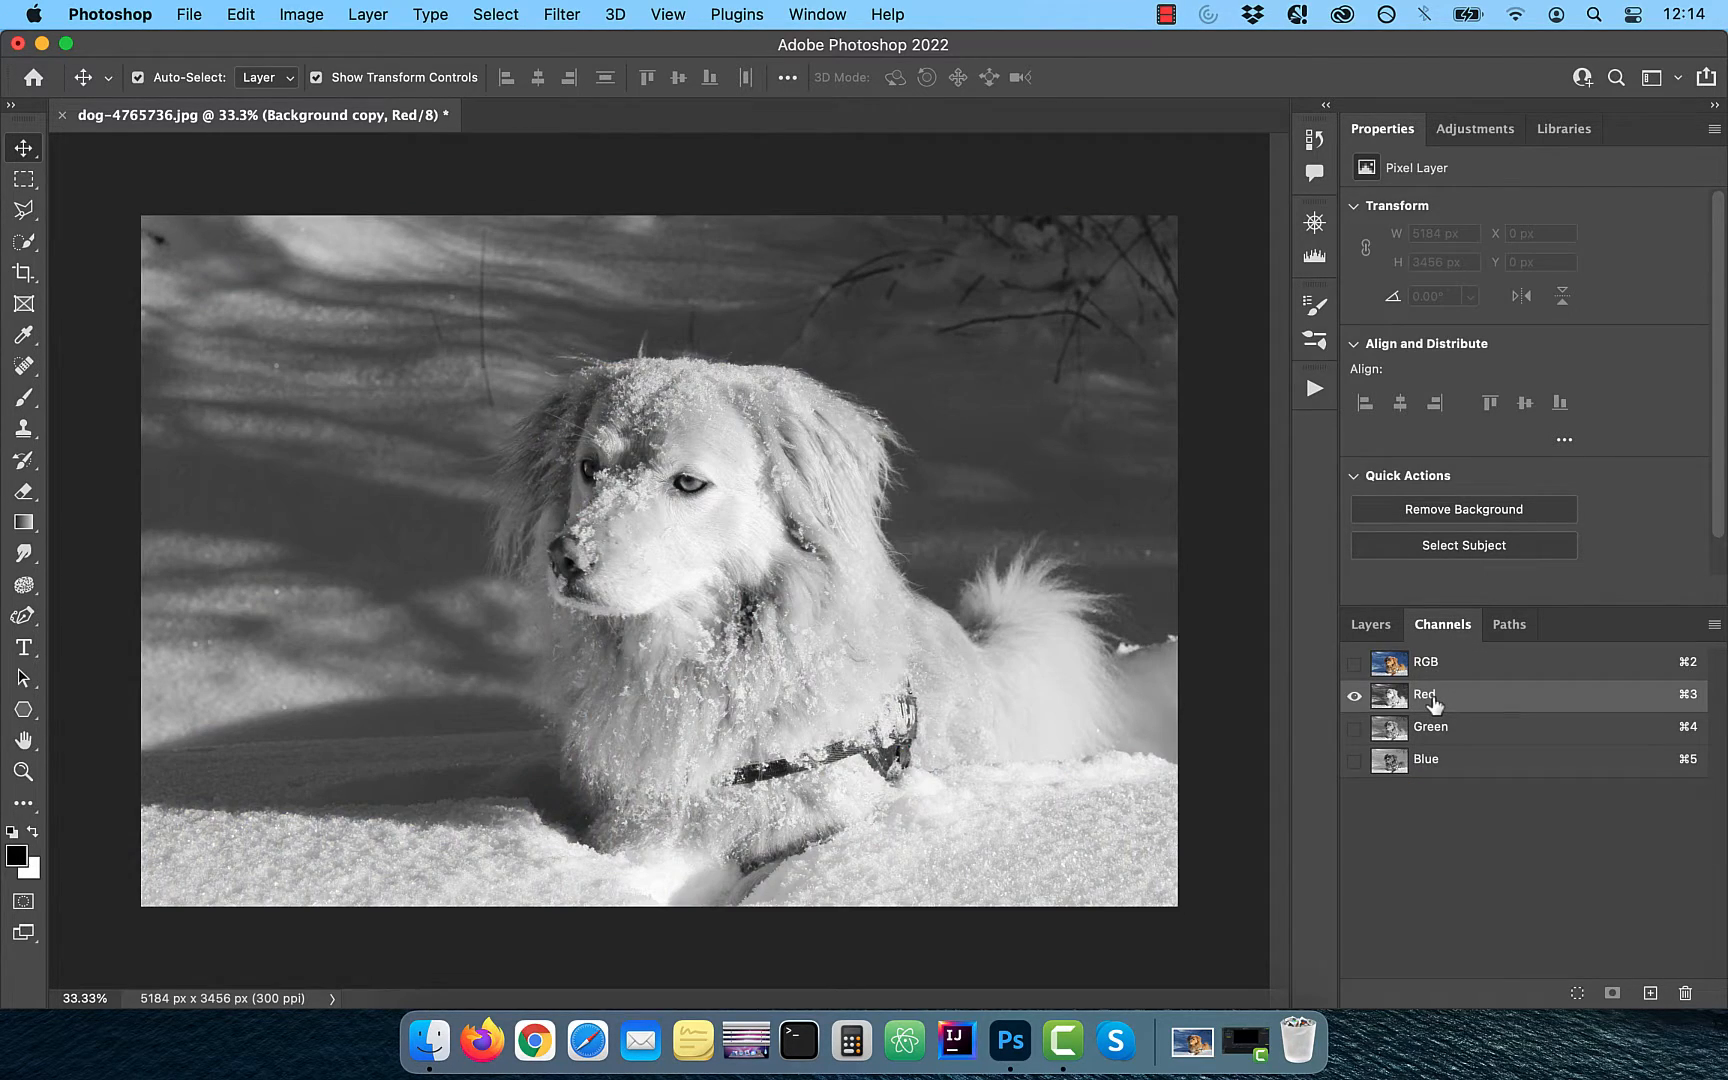
click(1430, 726)
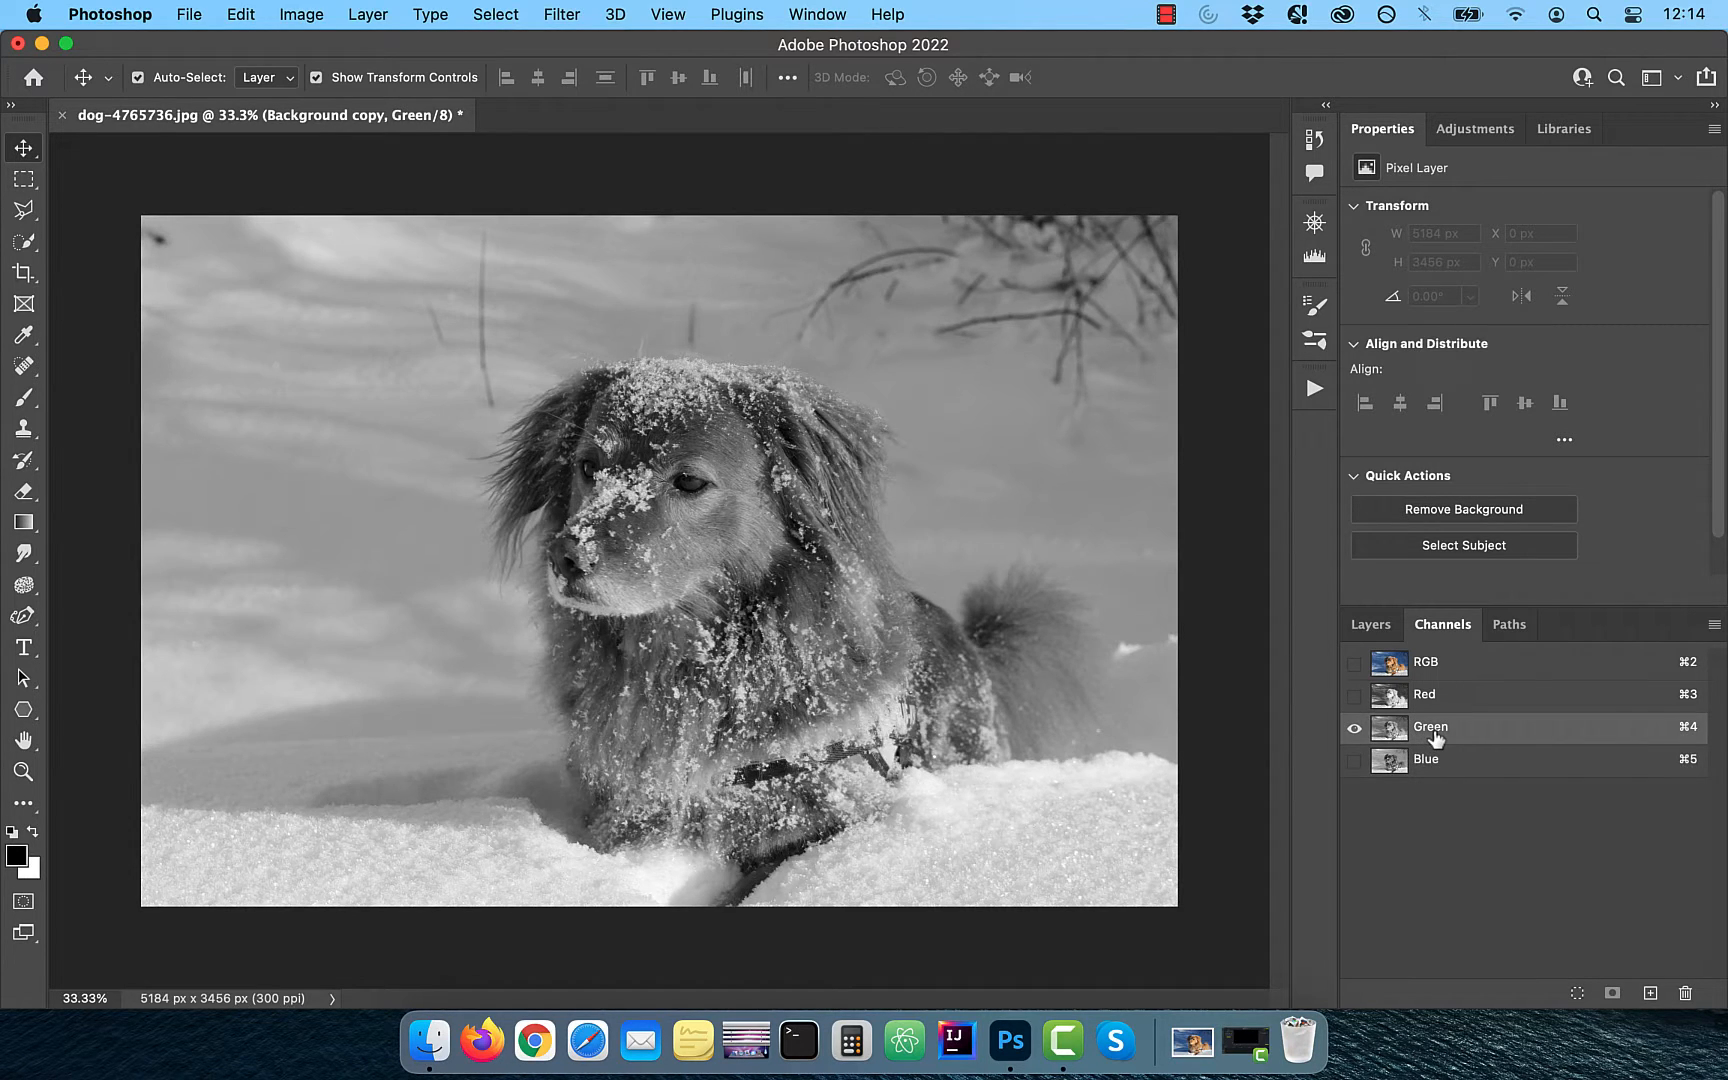
click(1424, 694)
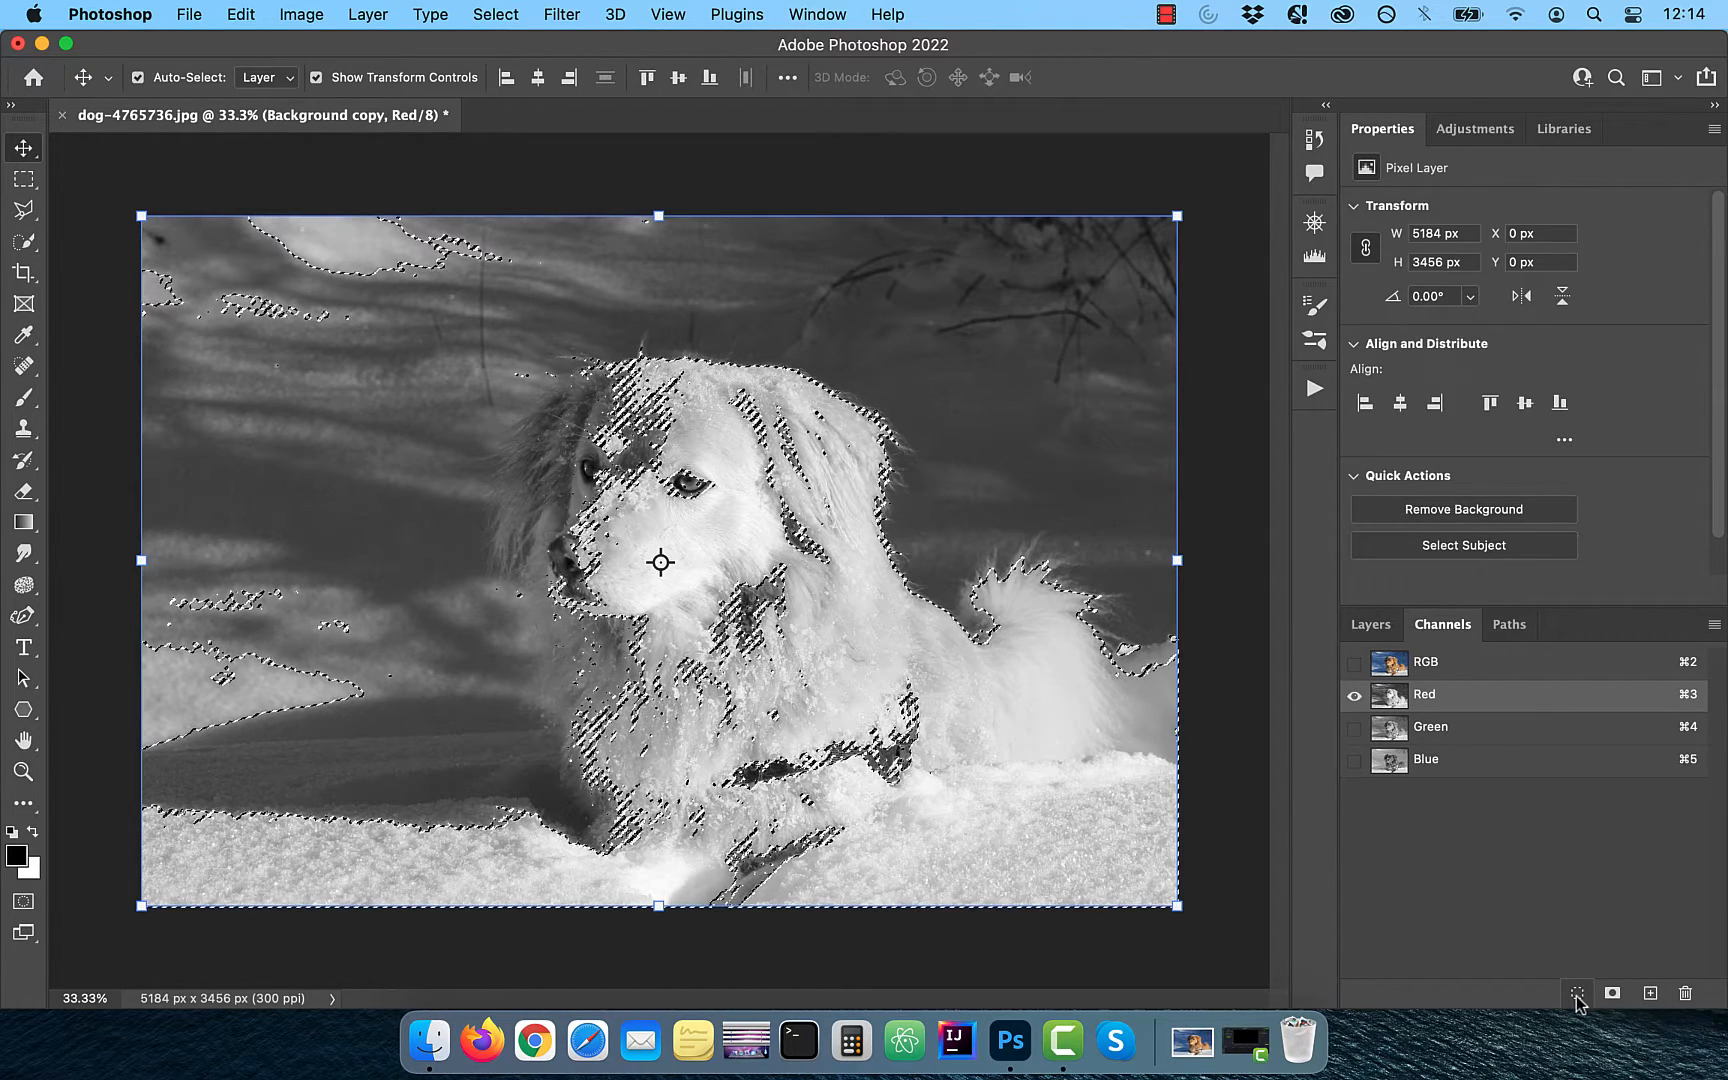
Step: Return to the Layers panel and bring up the new adjustment layer list
click(1354, 662)
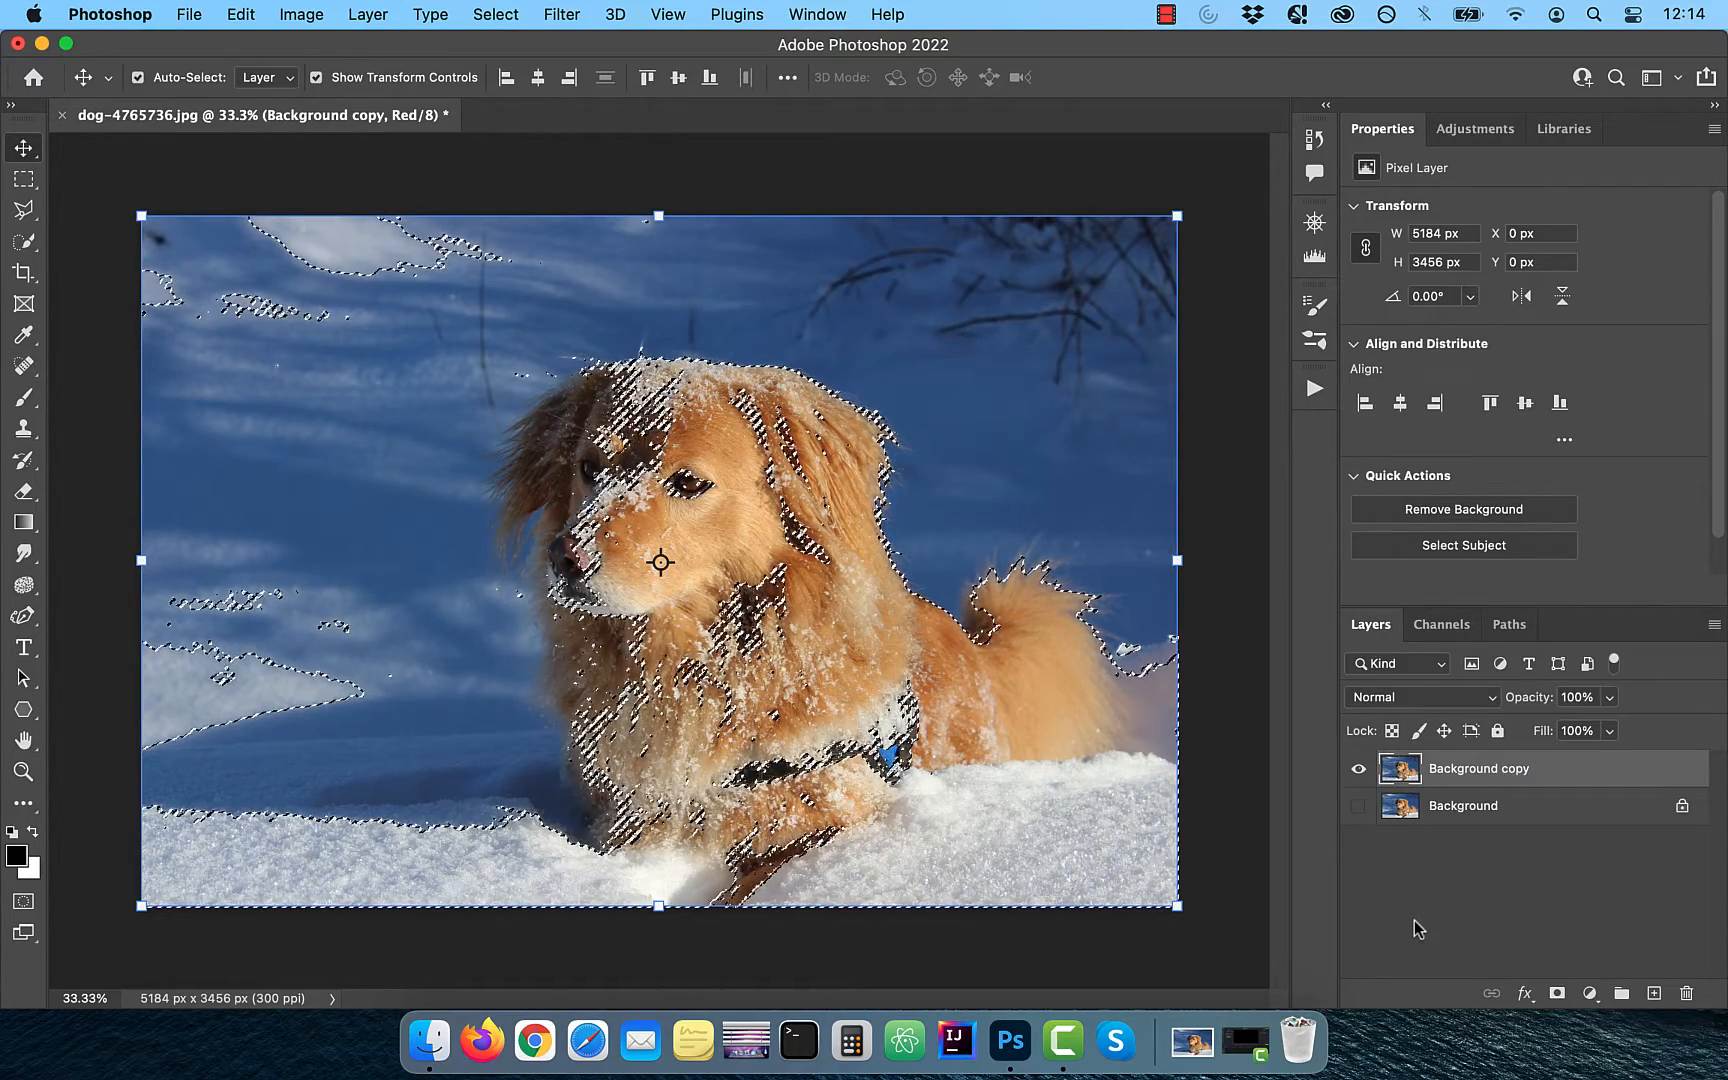
click(1590, 992)
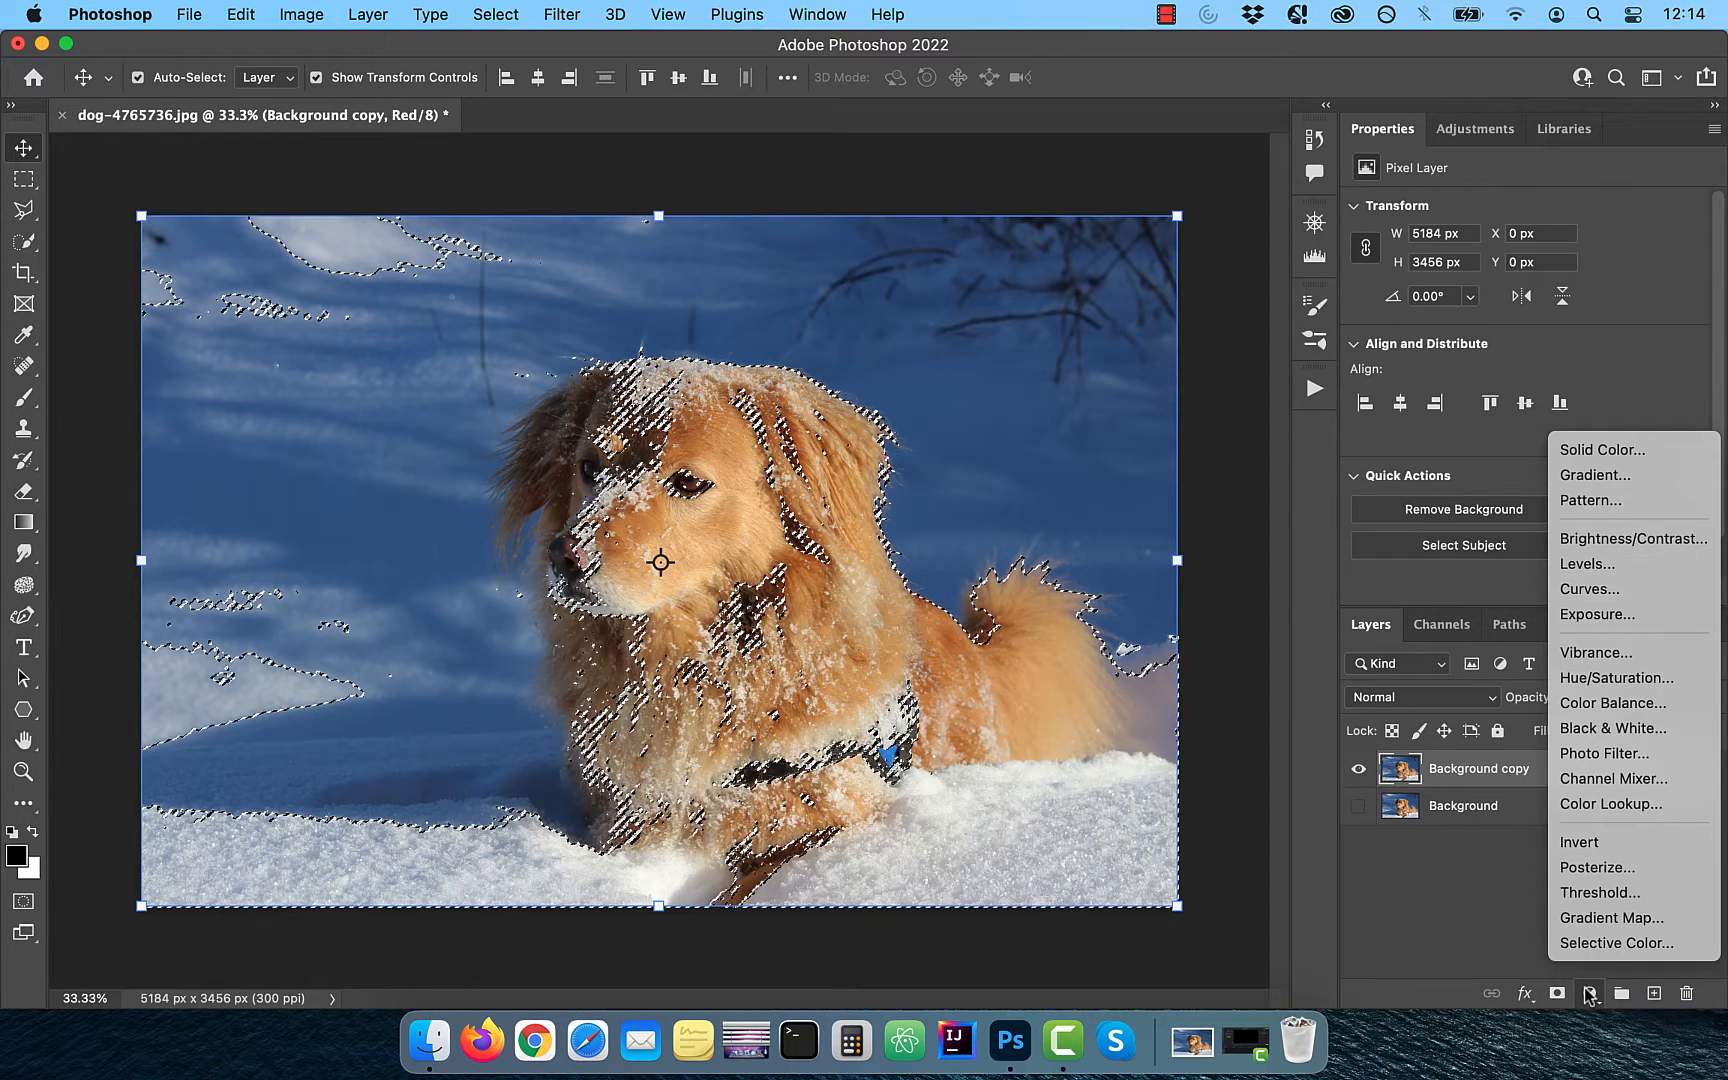
mouse_move(1606, 592)
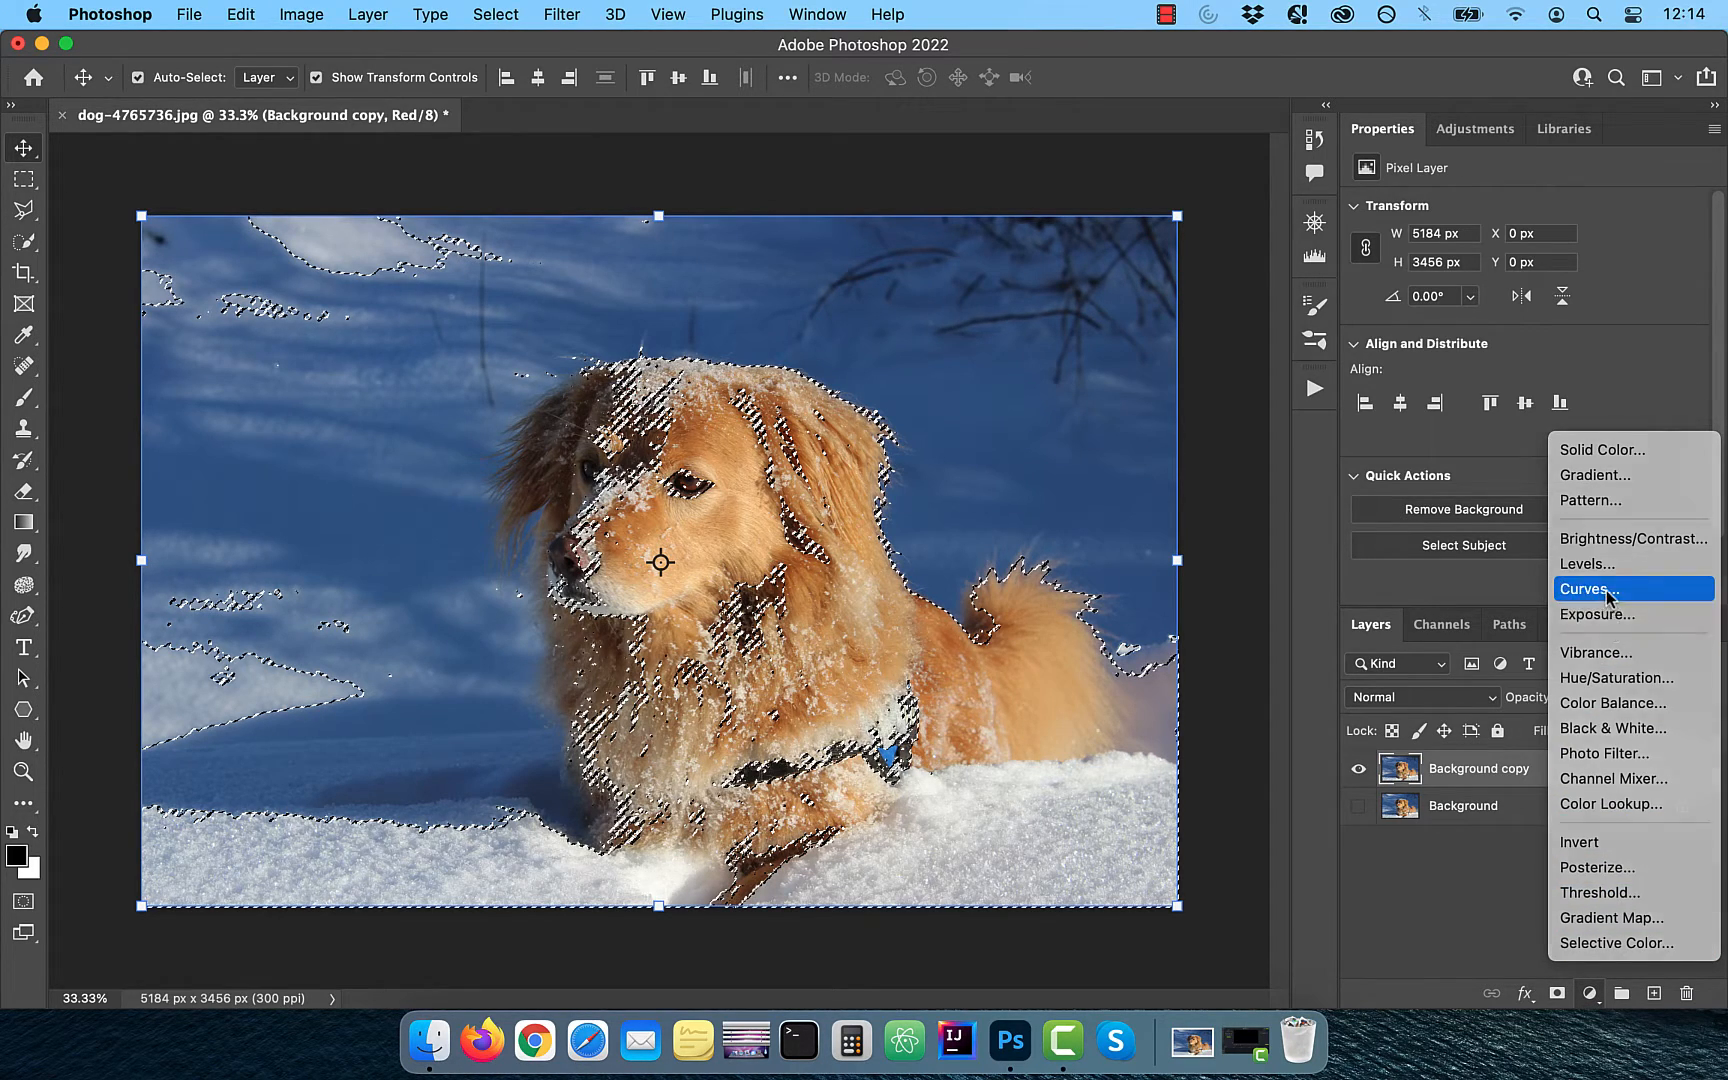
Step: Add a Curves layer in Soft Light with lifted highlights and lowered shadows
click(1586, 588)
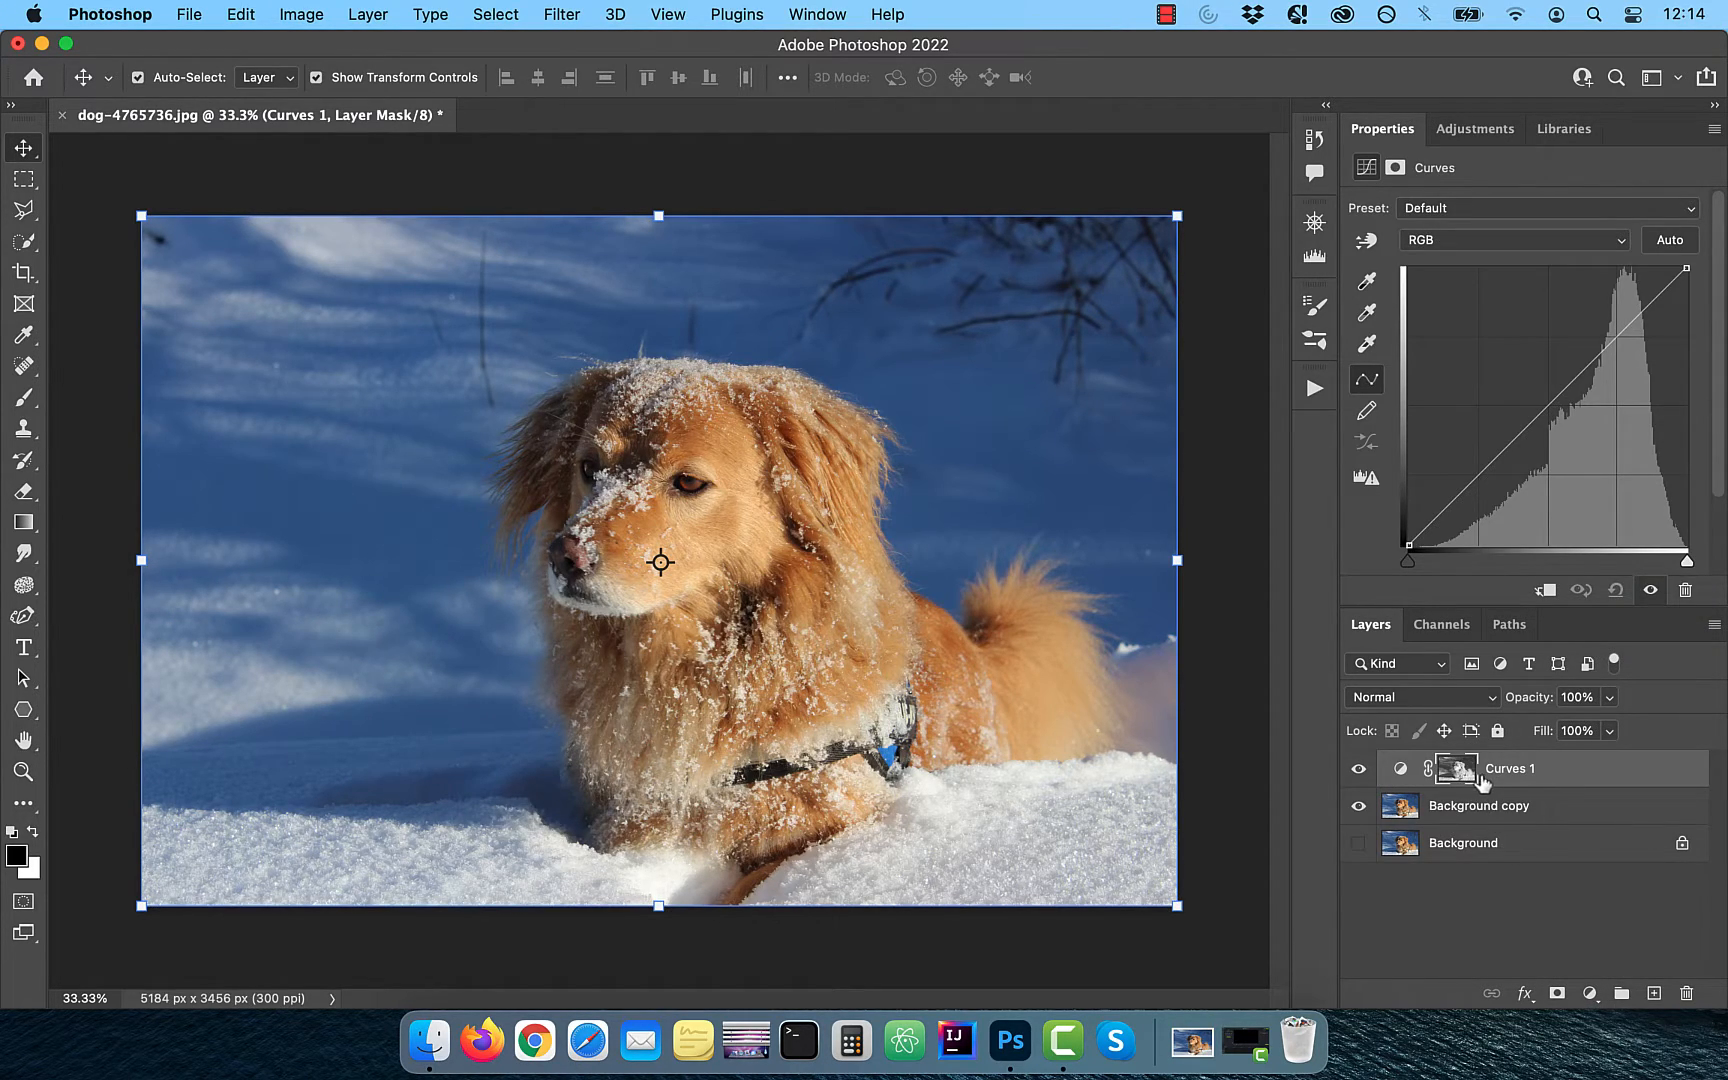
mouse_move(1444, 702)
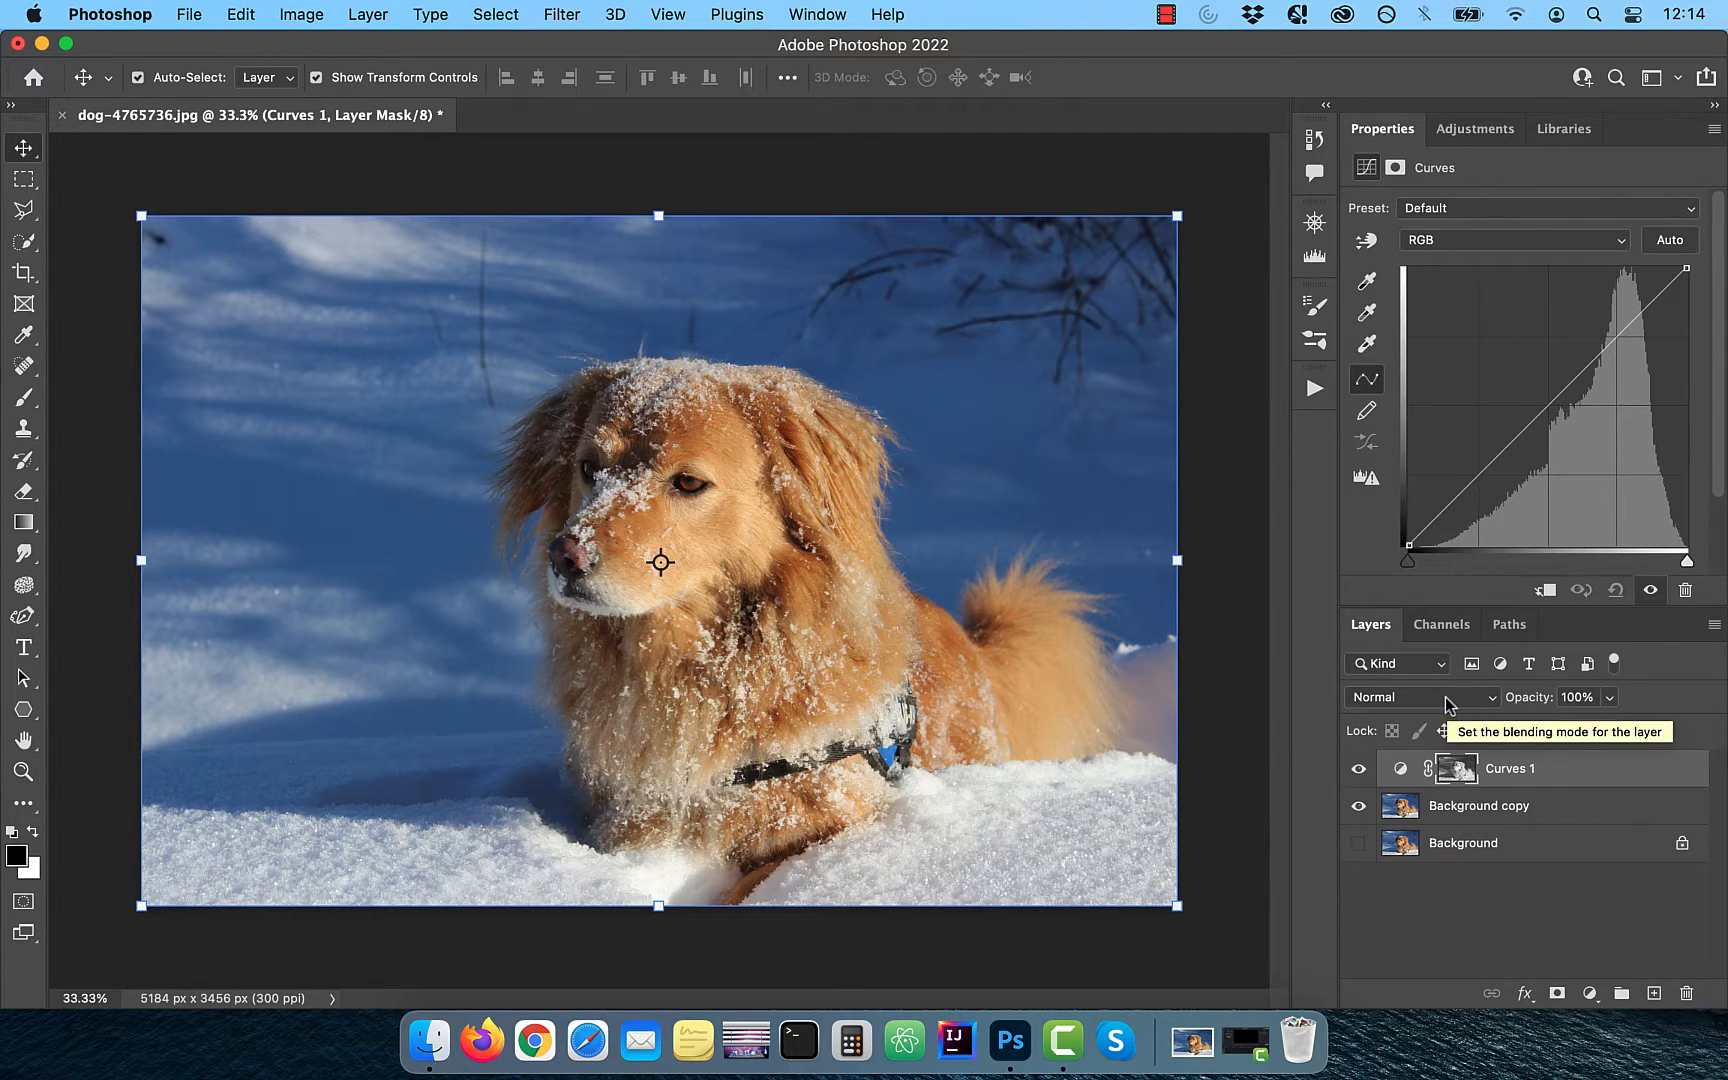
click(1422, 696)
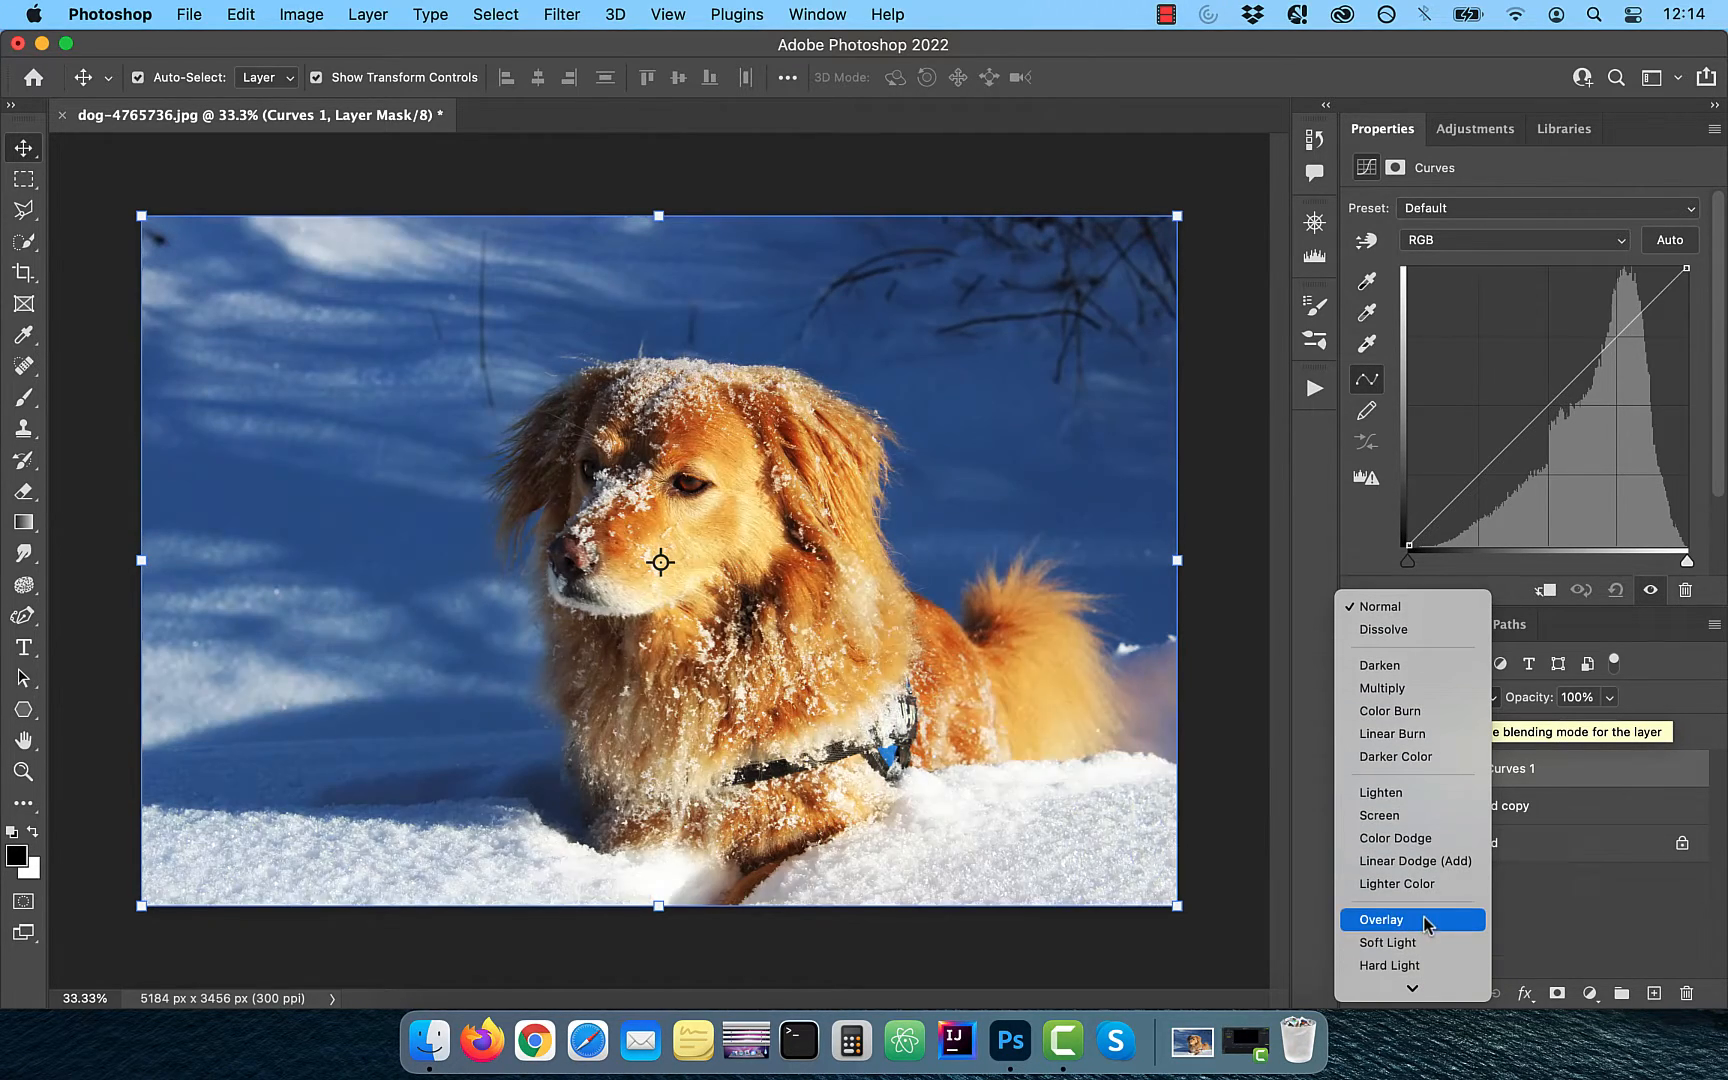
click(1386, 942)
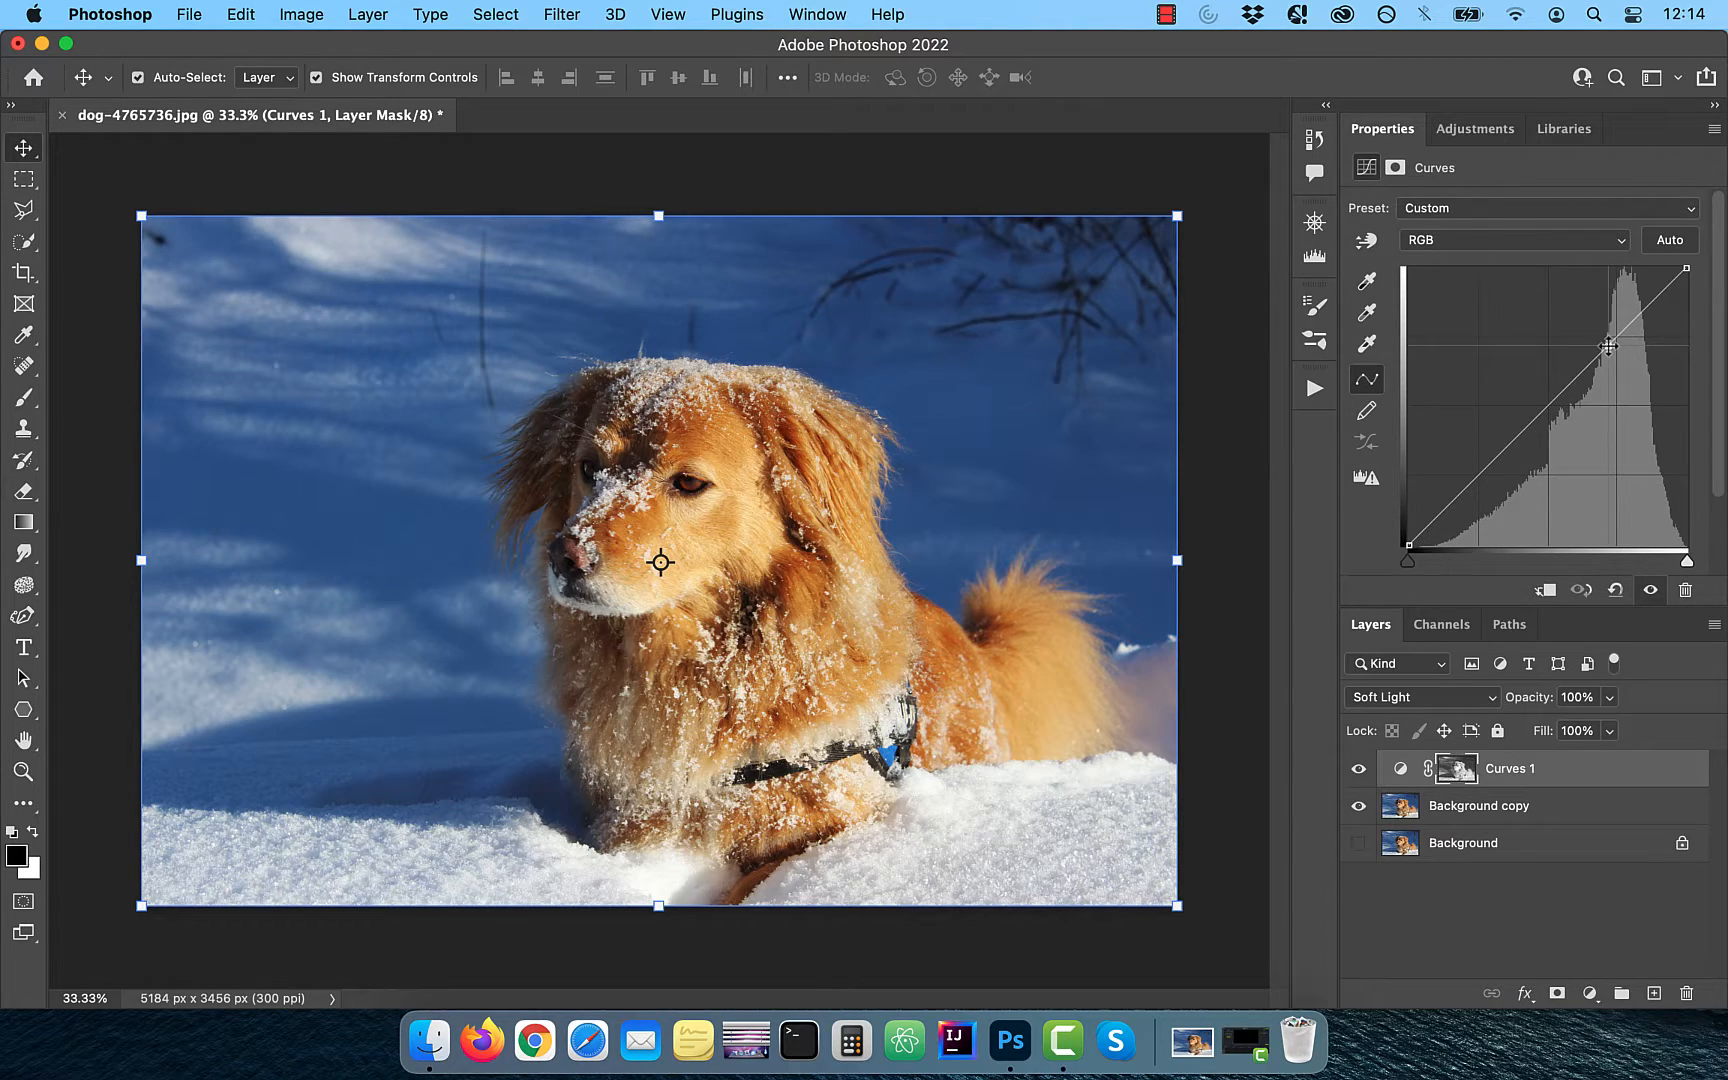
drag(1606, 344, 1480, 484)
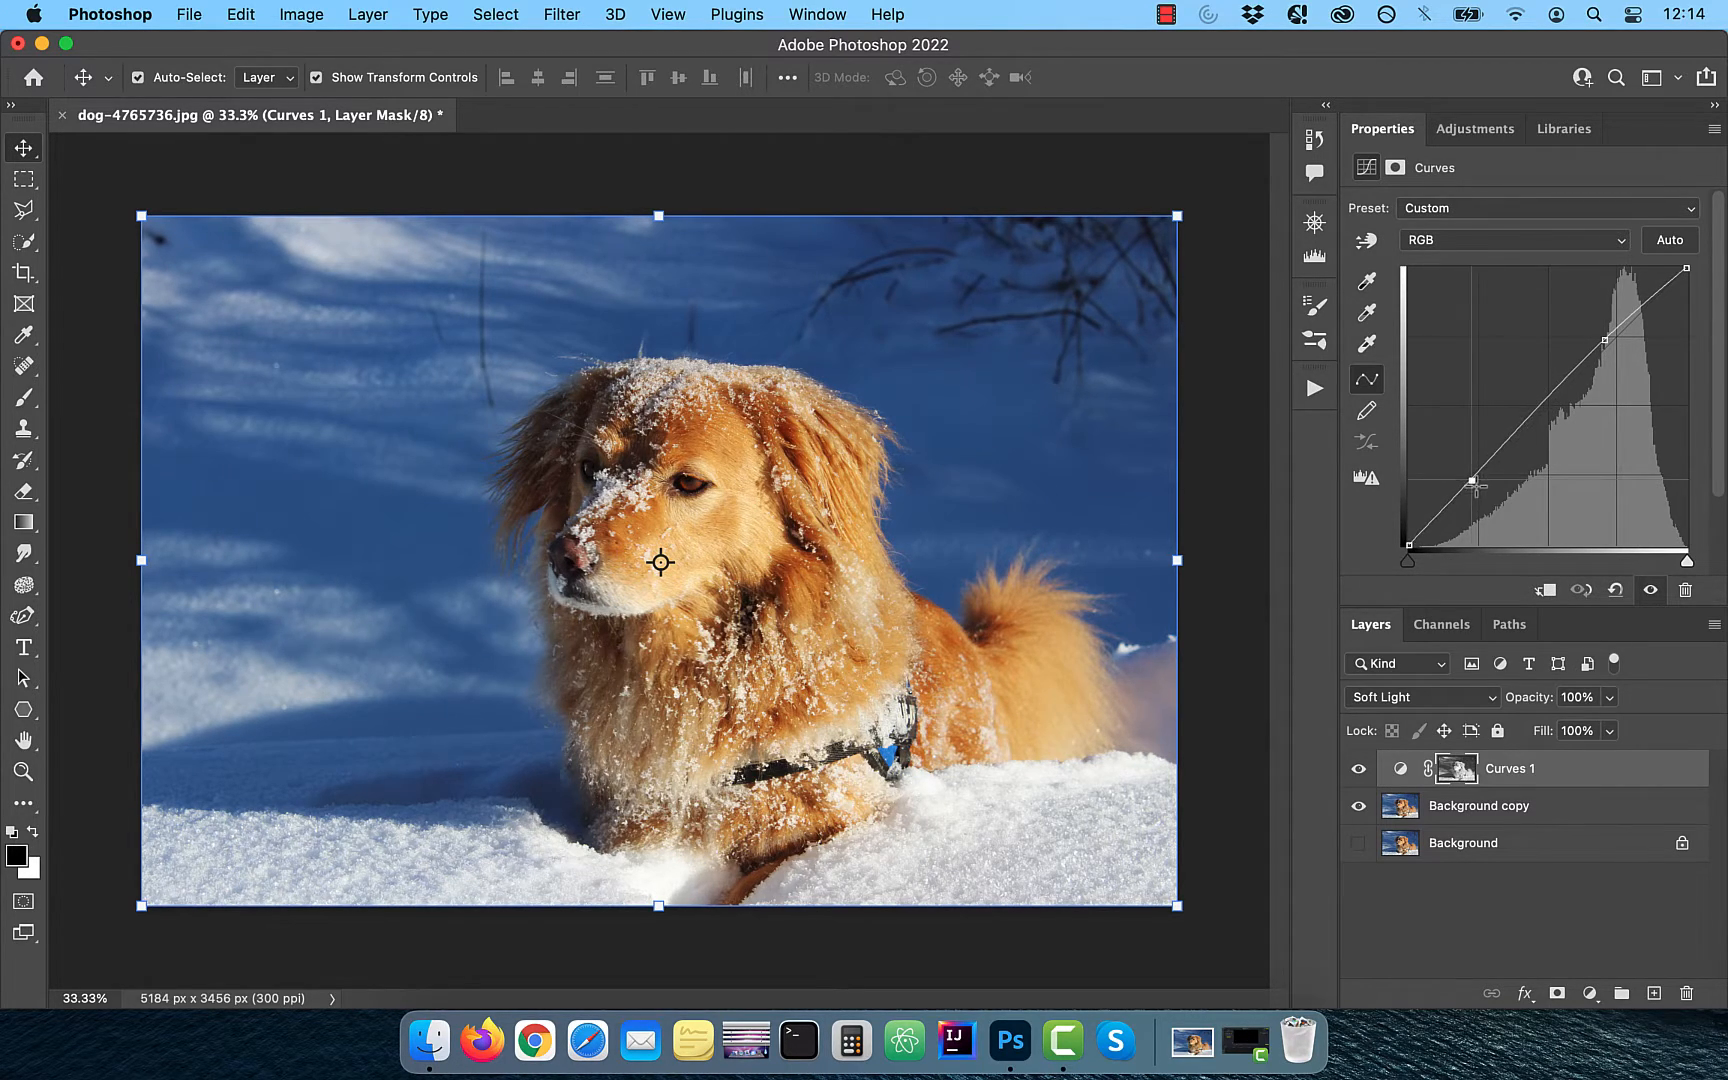
drag(1480, 484, 1486, 498)
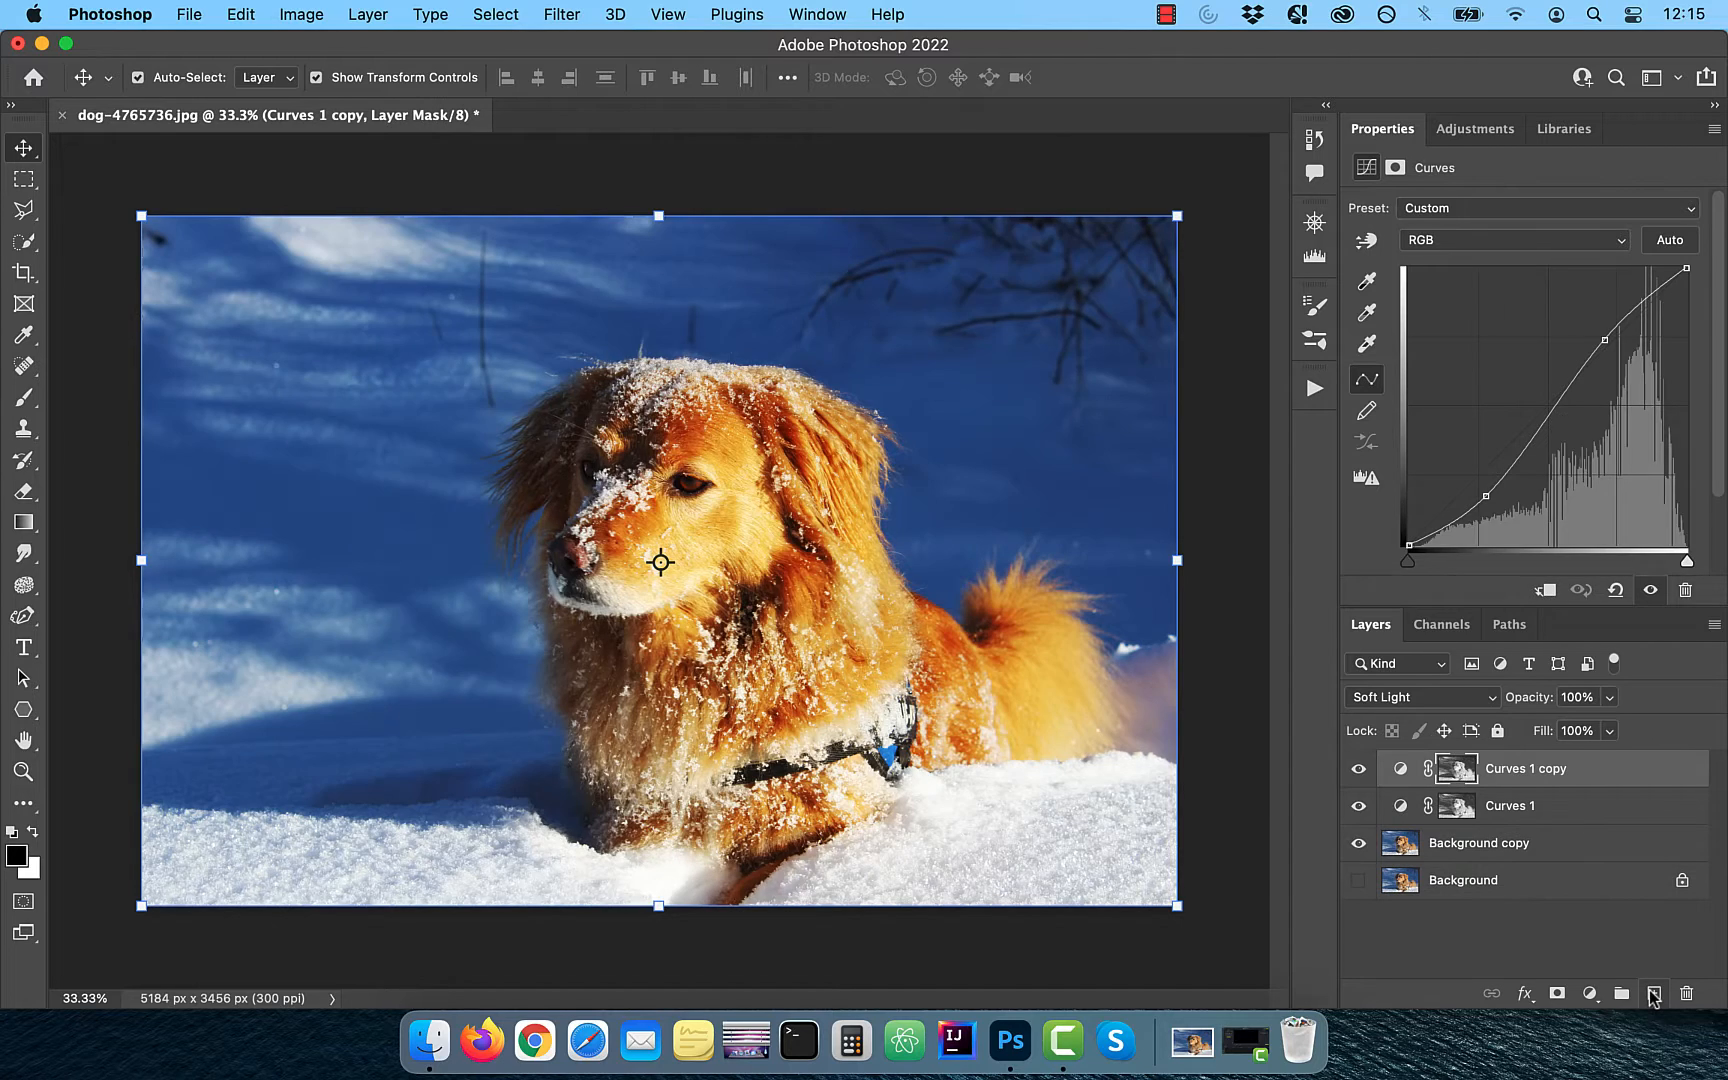
Step: Blend the Curves copy in Overlay and work on the masks of both curves layers
click(1420, 696)
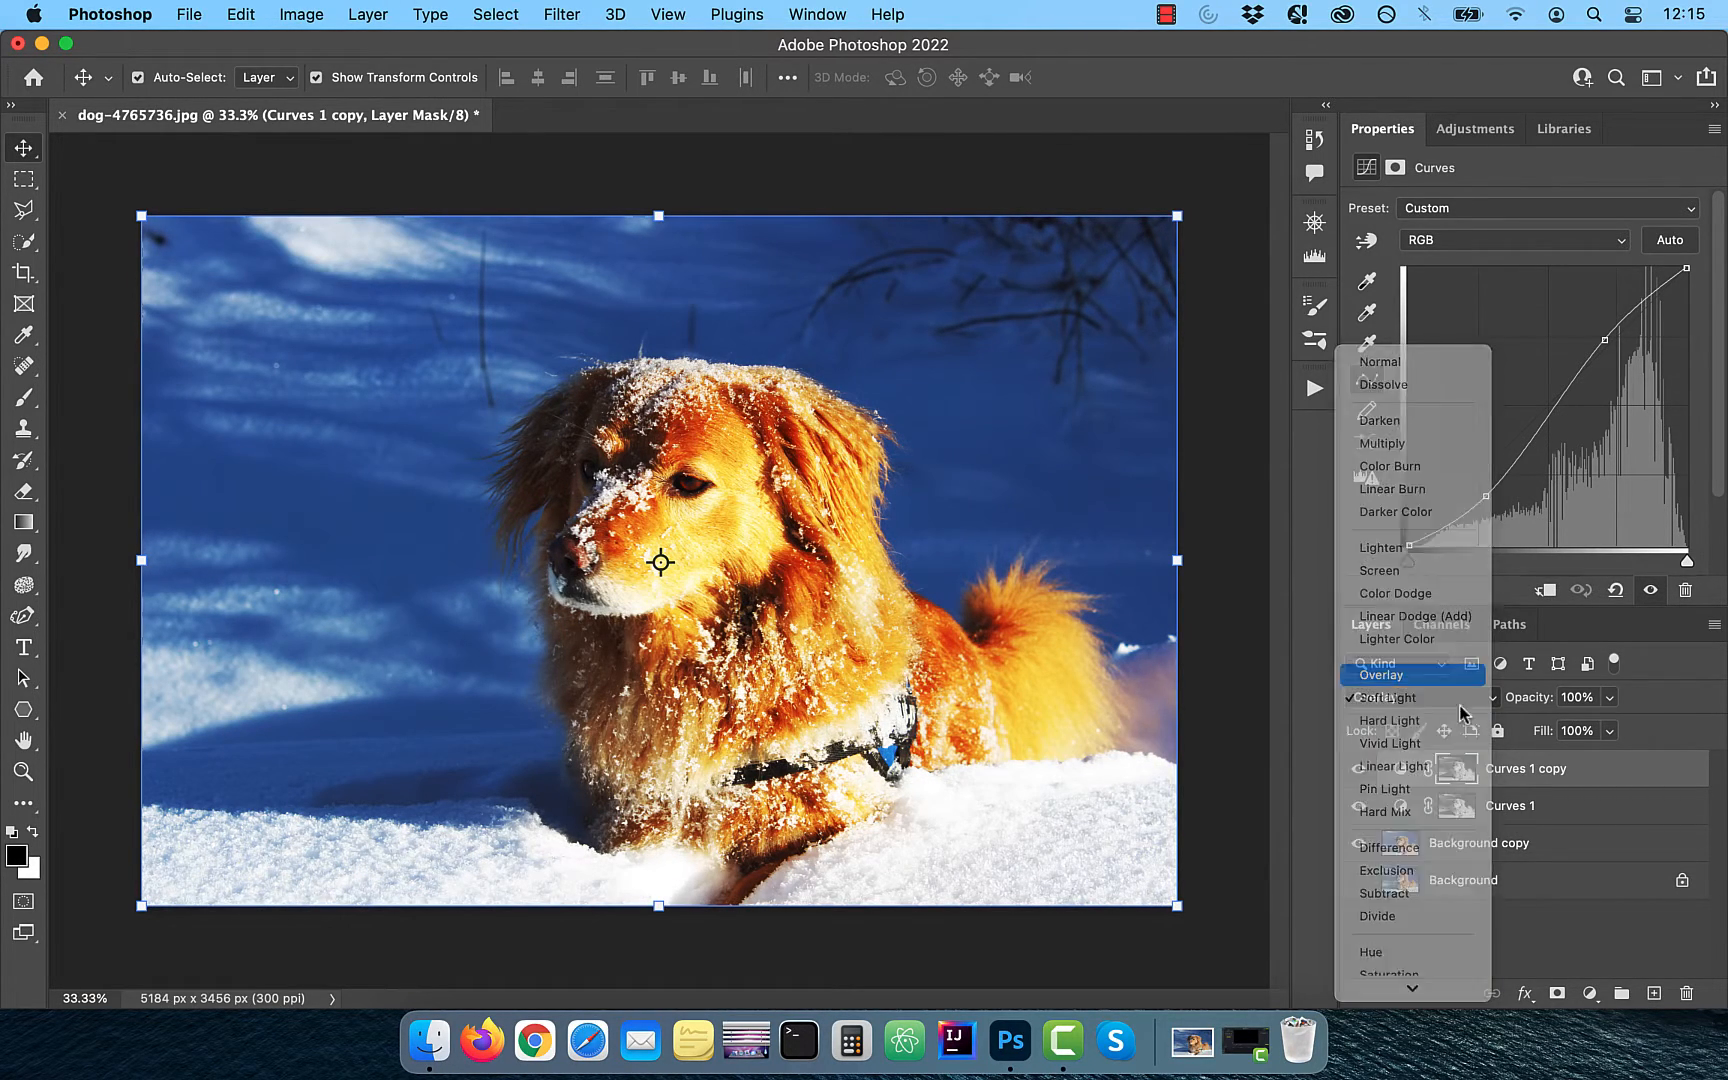
click(1378, 674)
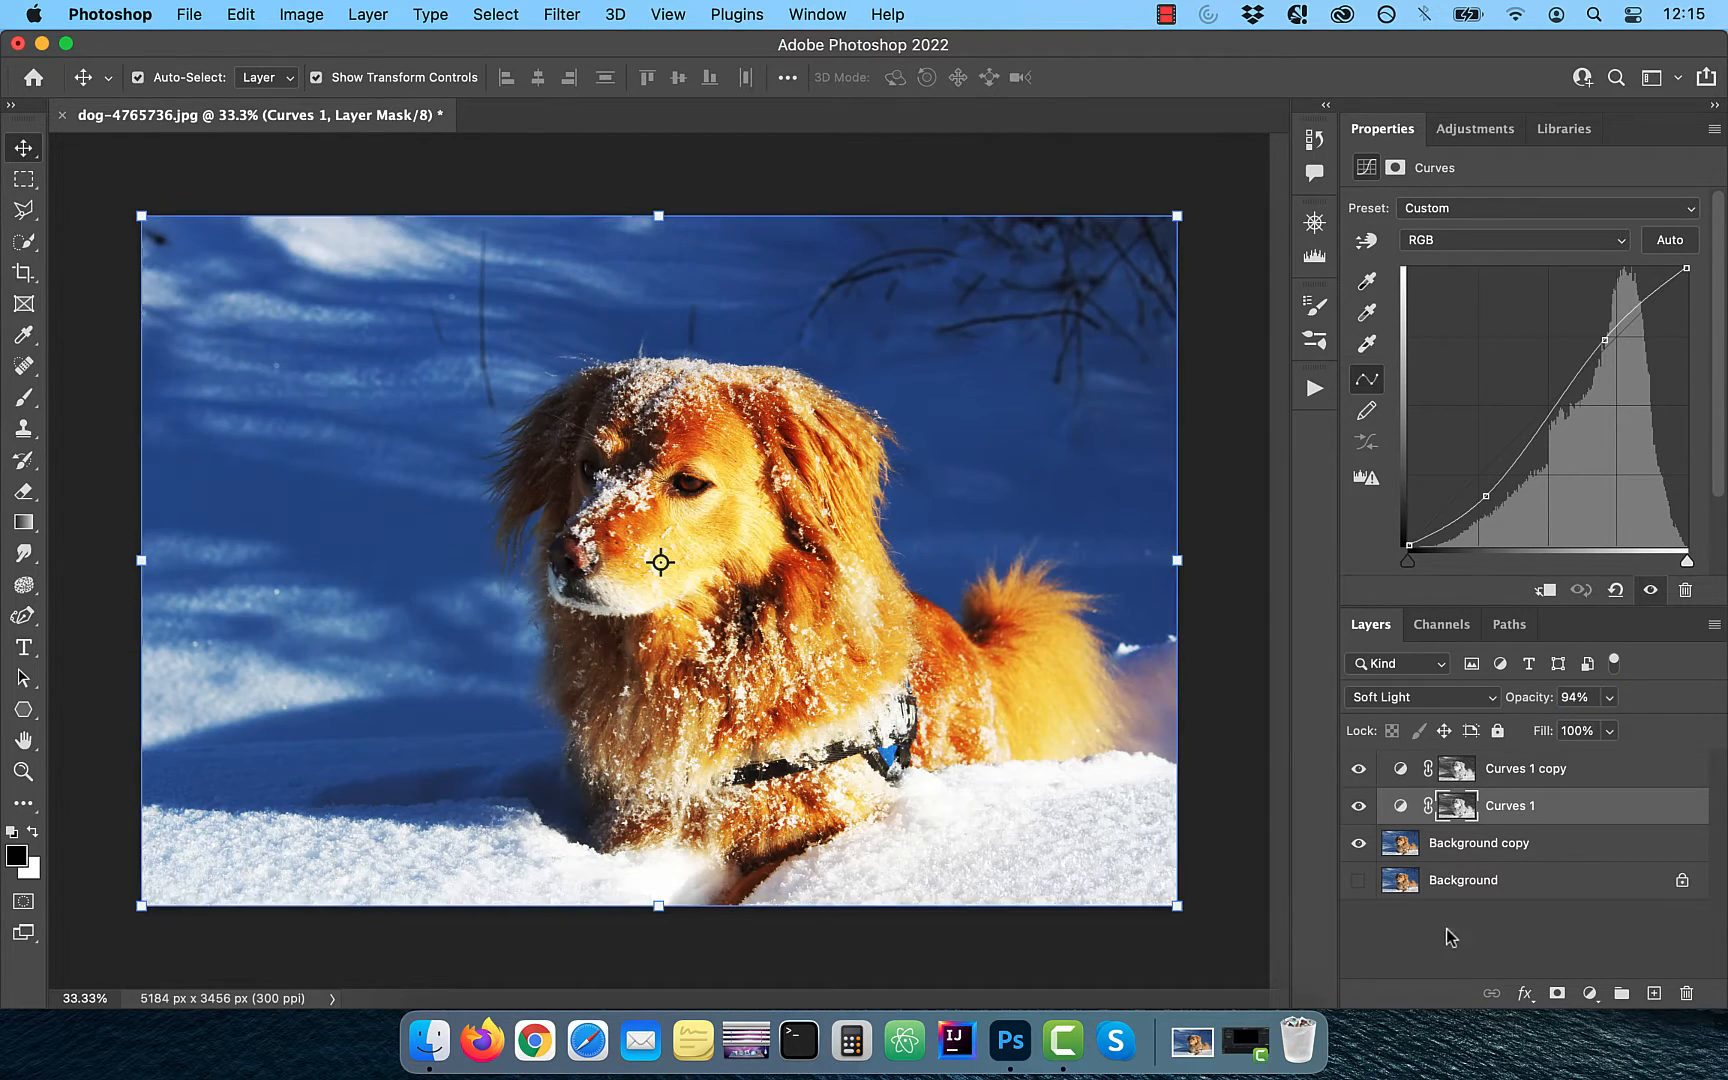
click(1526, 768)
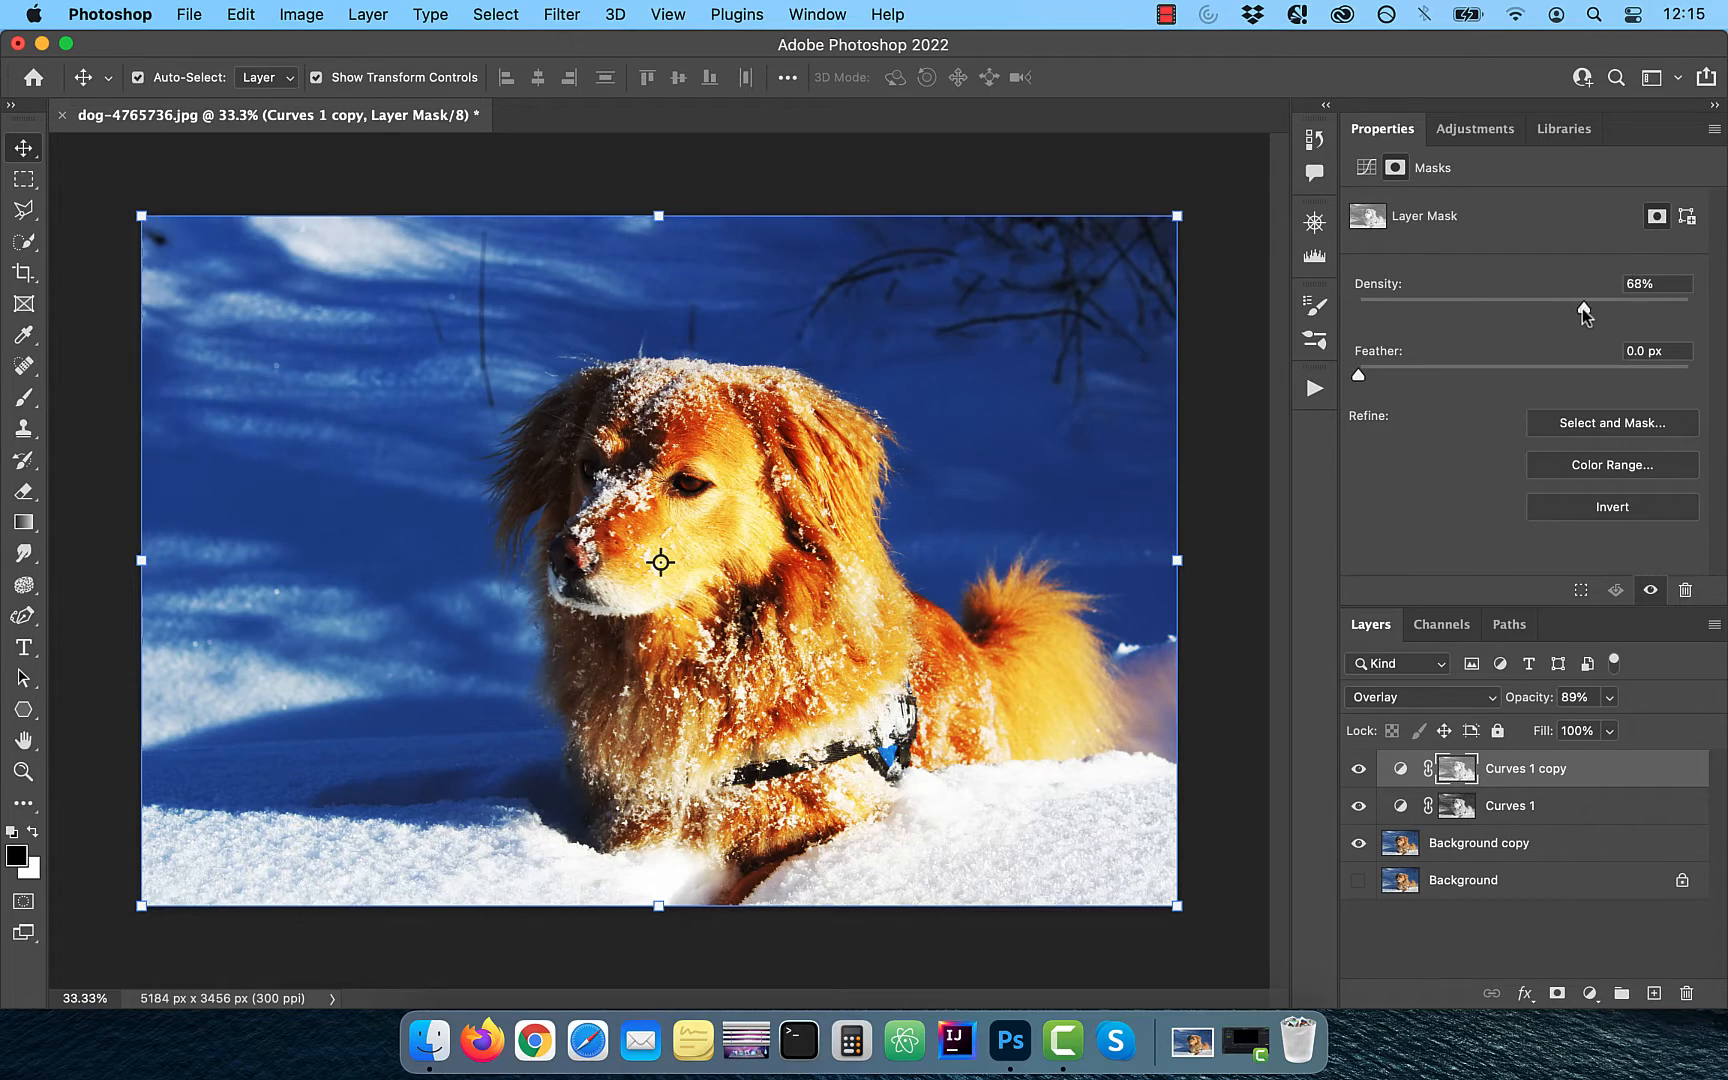
click(1510, 806)
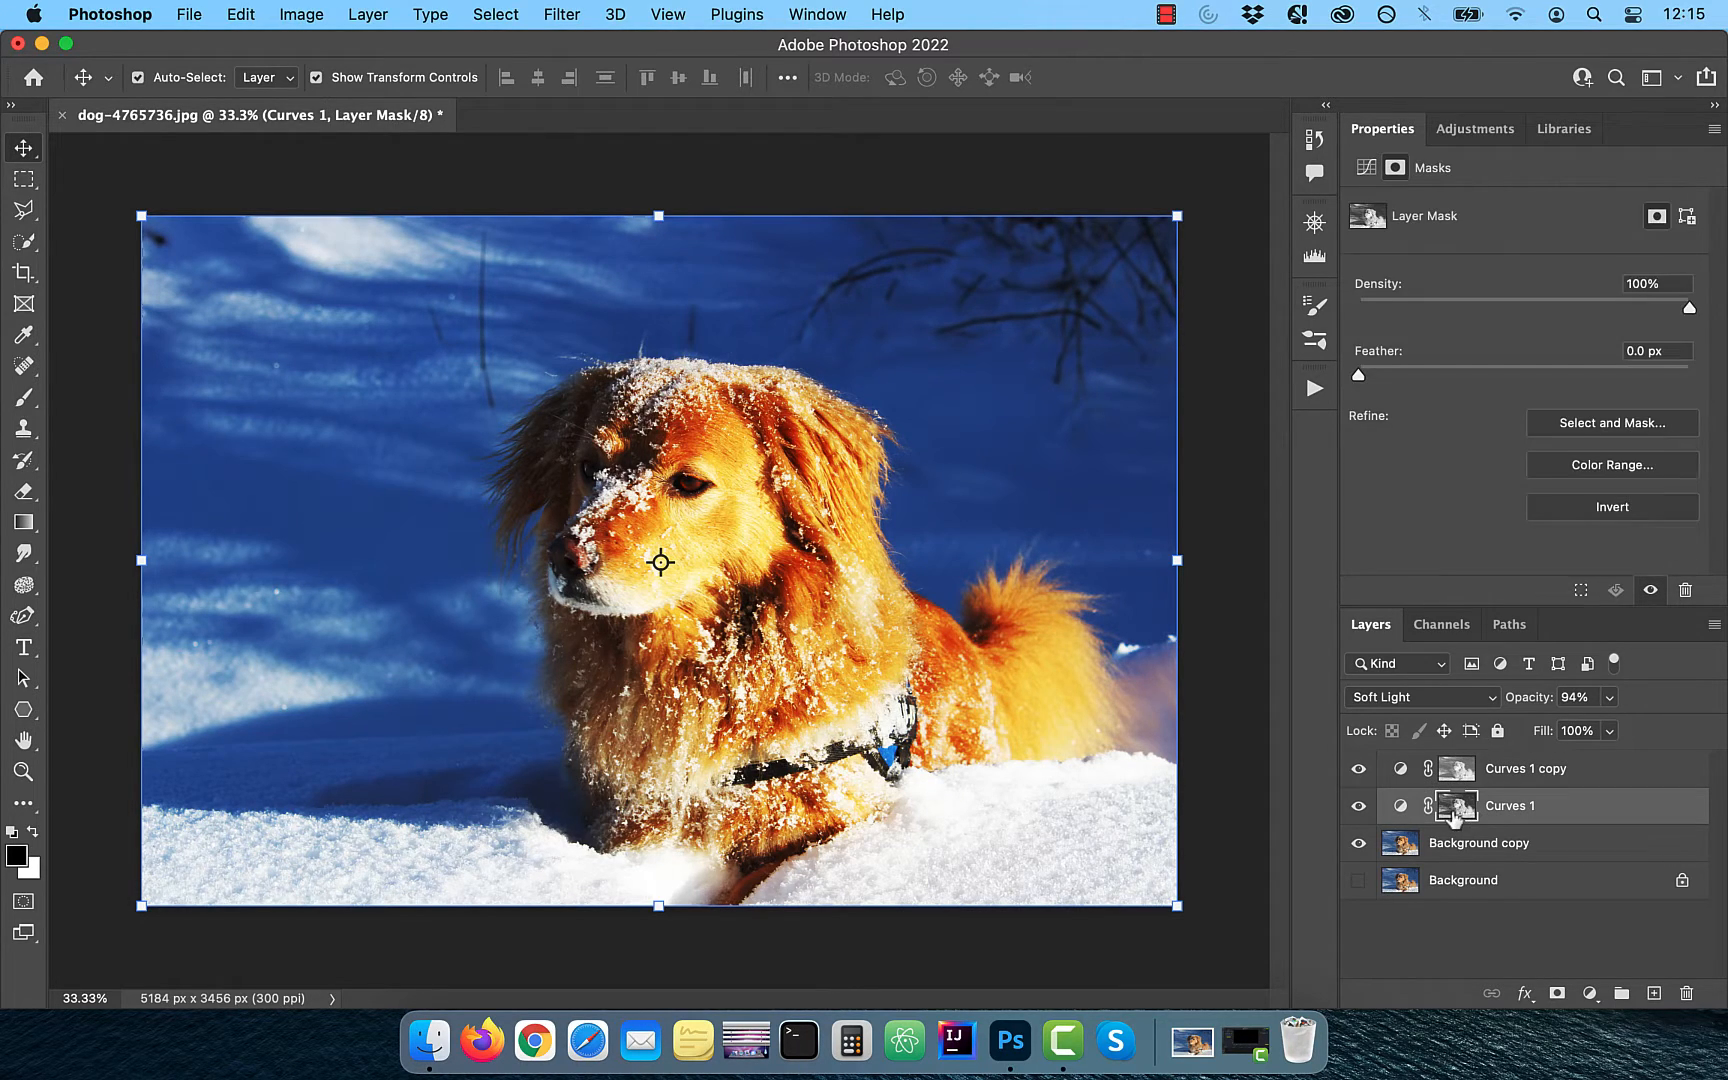
click(1526, 768)
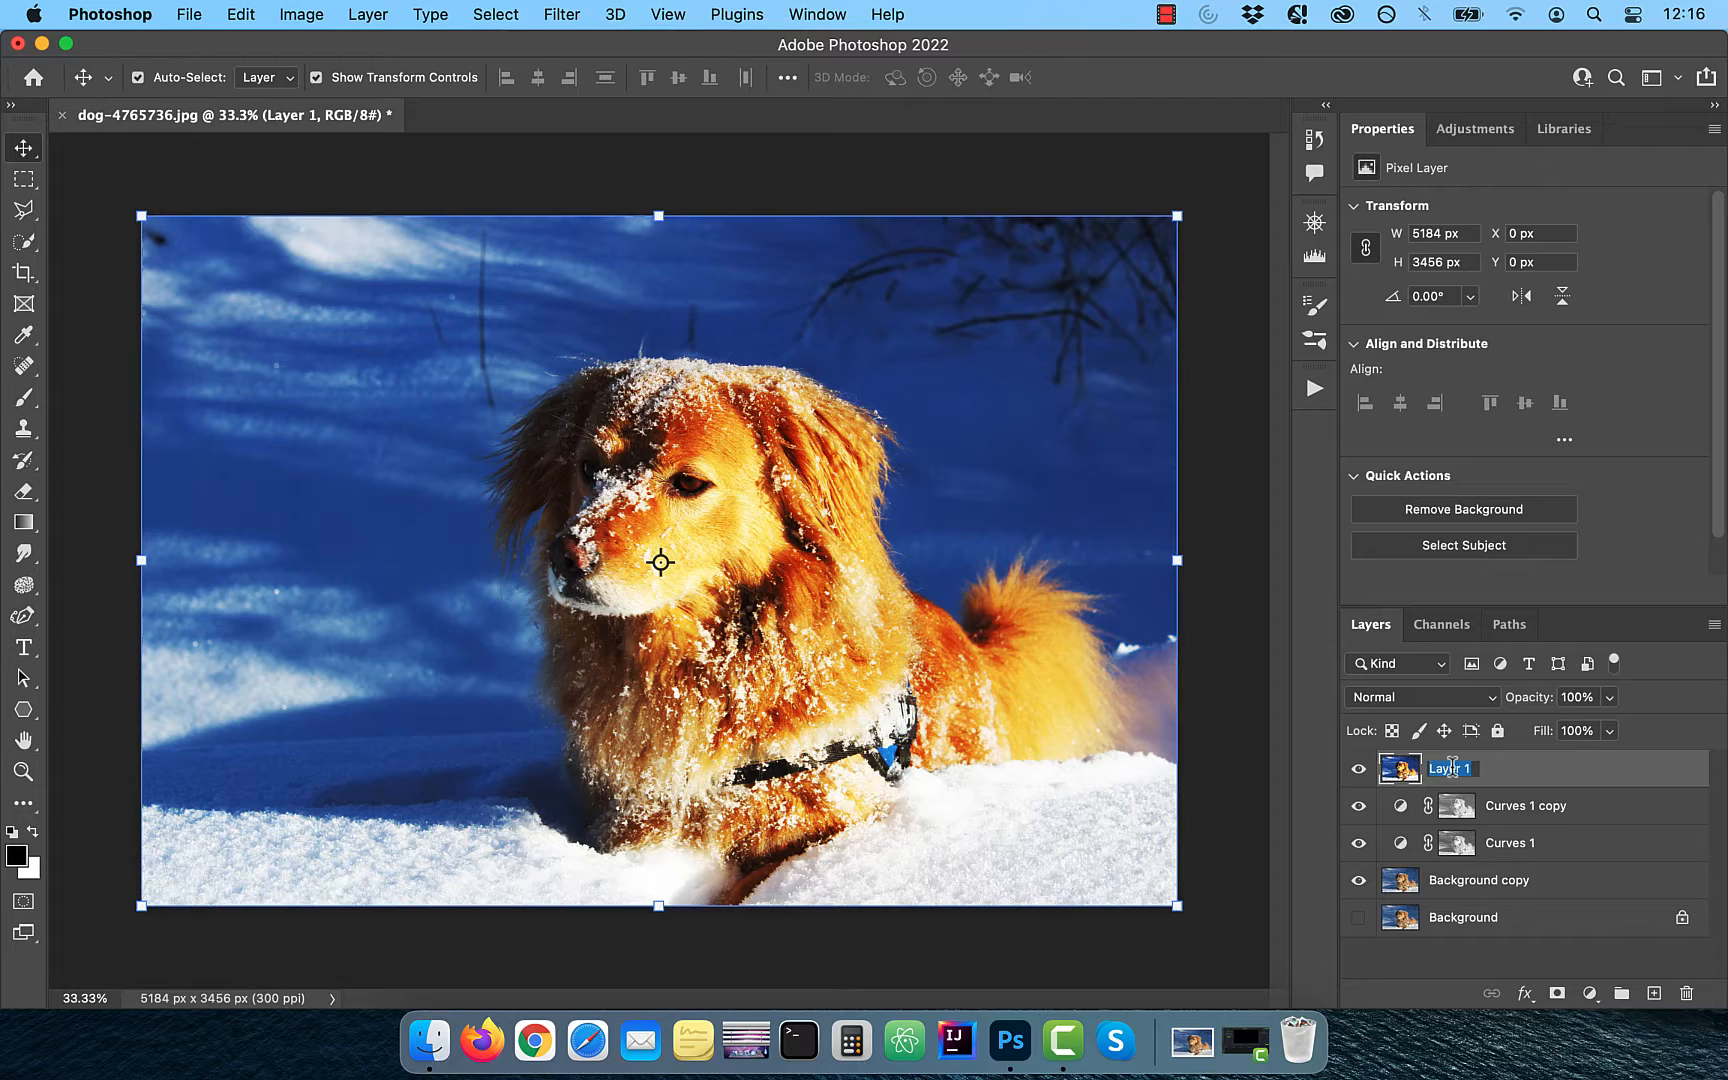
Step: Name the merged layer 'stamped' and convert it to a smart object
text(stamped)
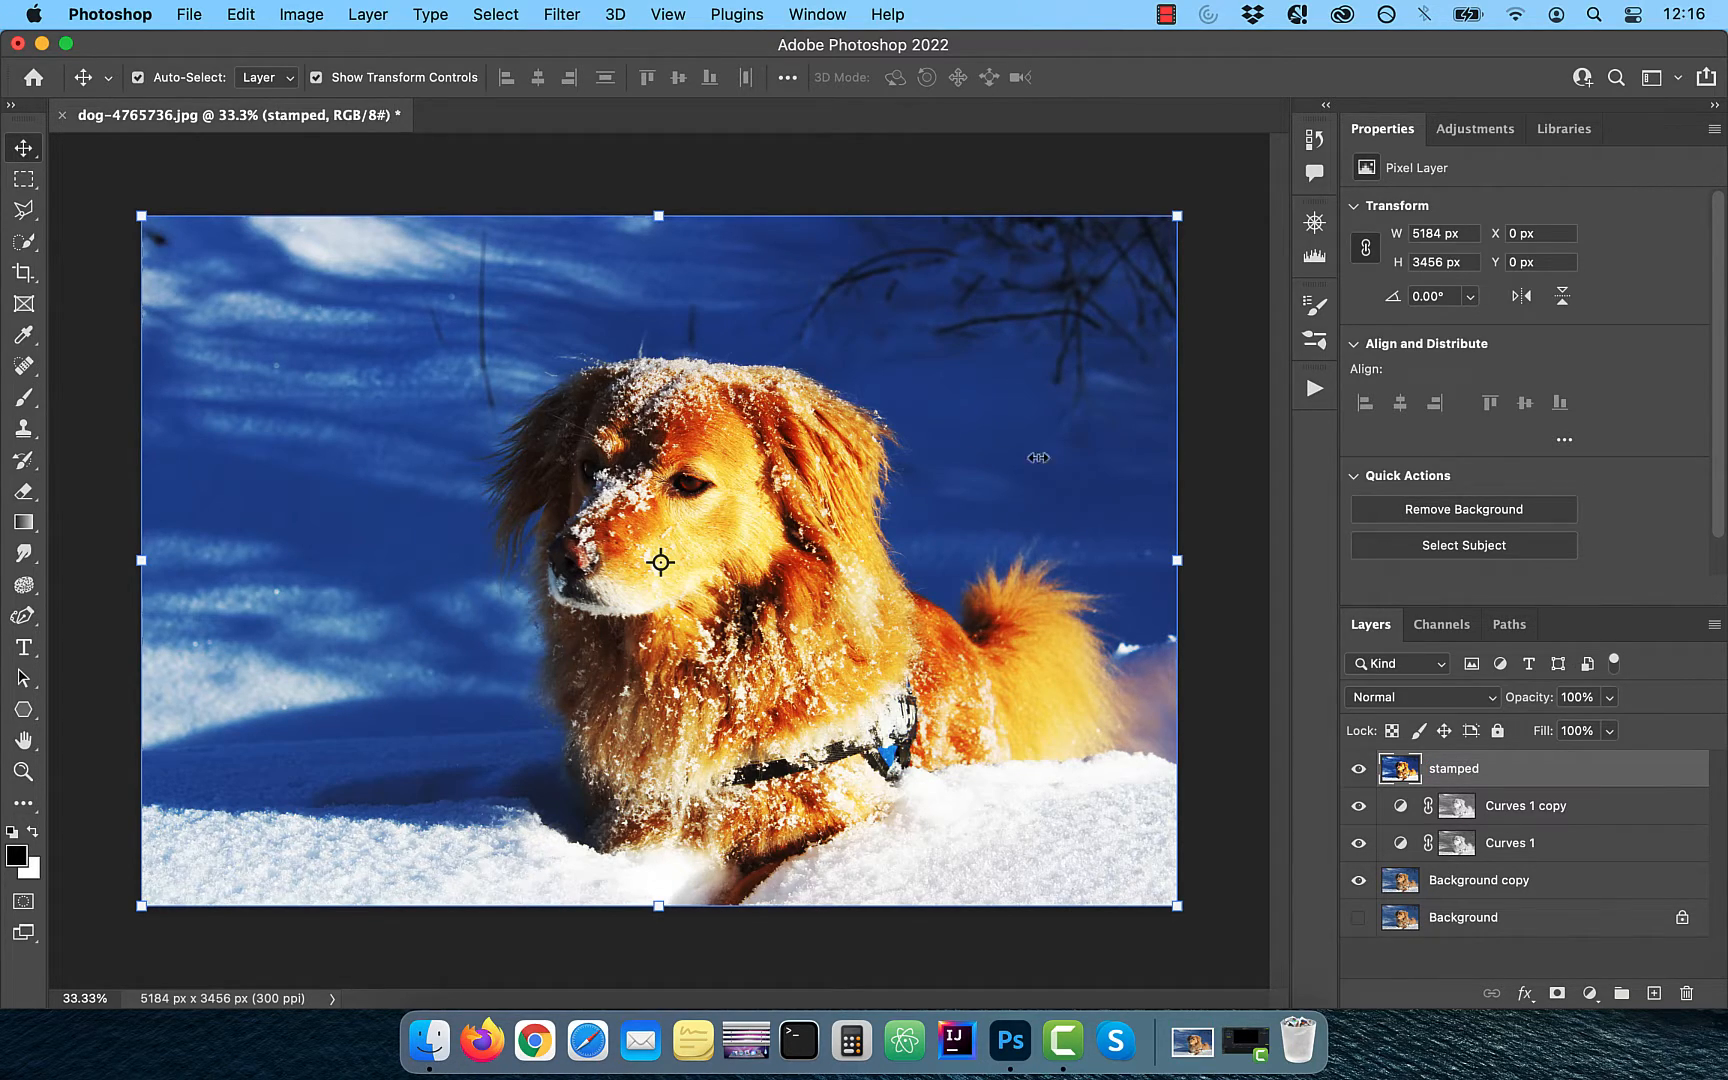
right_click(1452, 768)
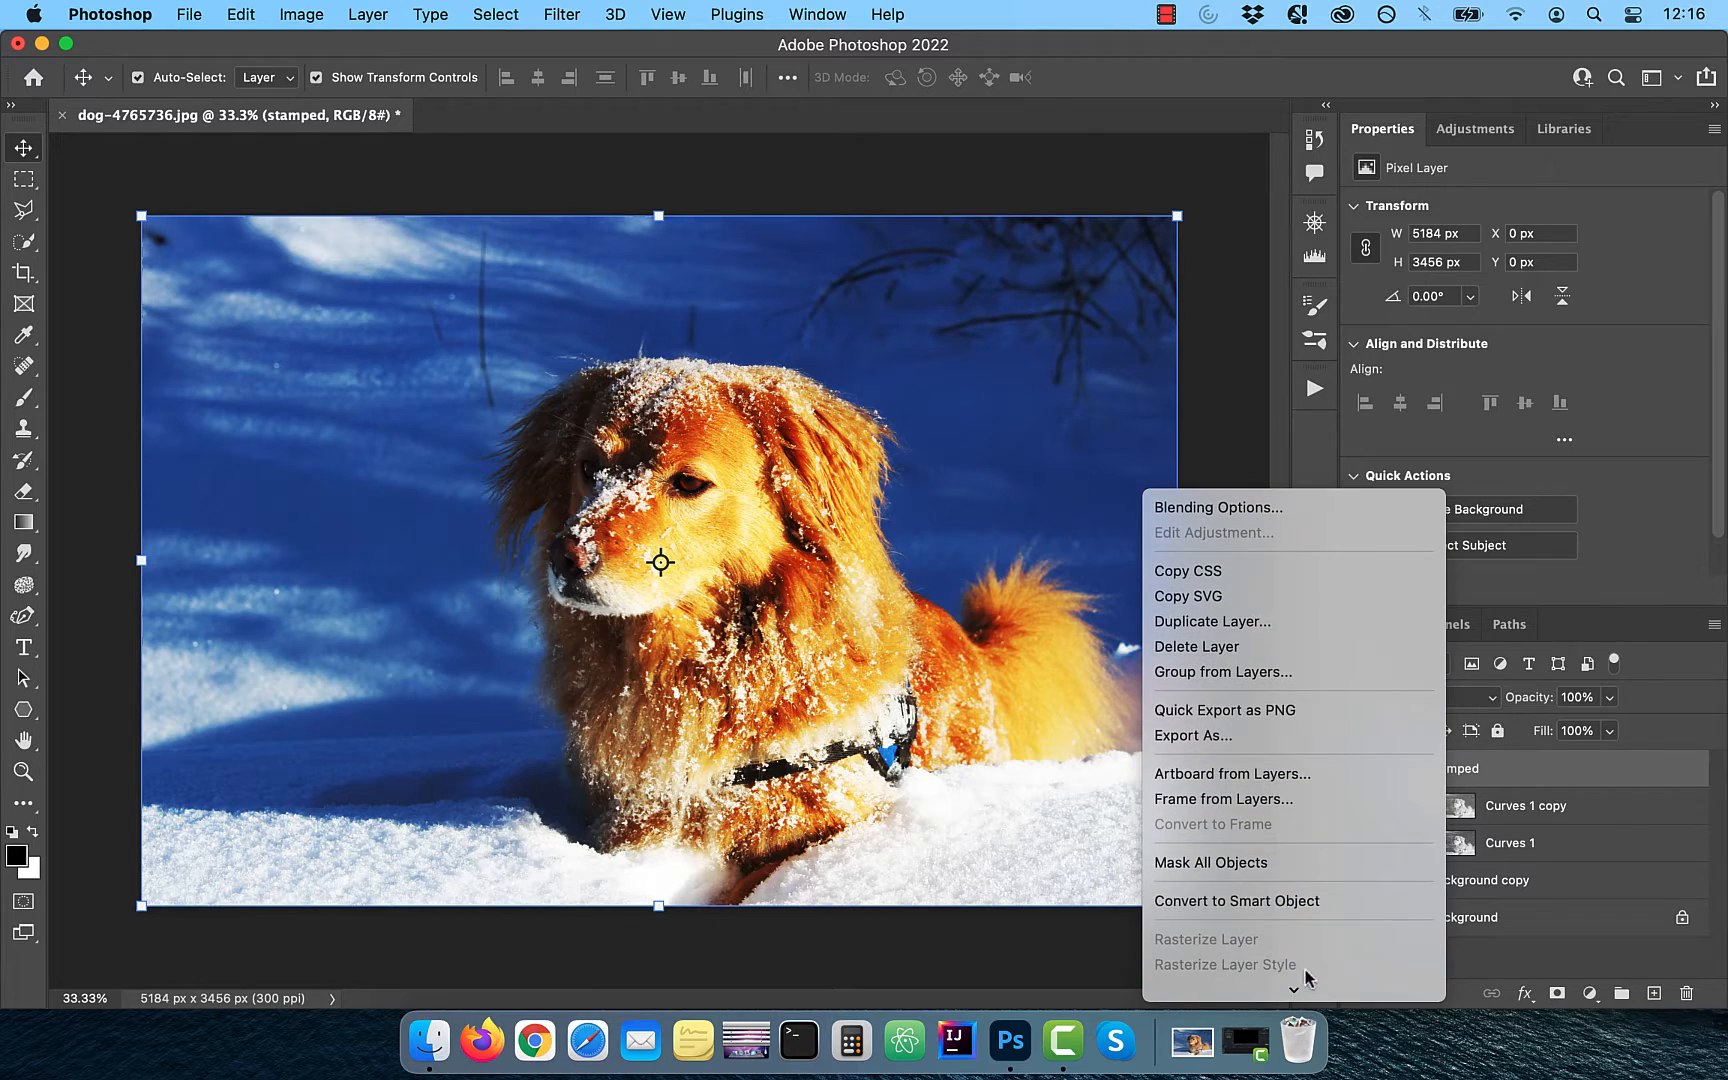
click(1236, 900)
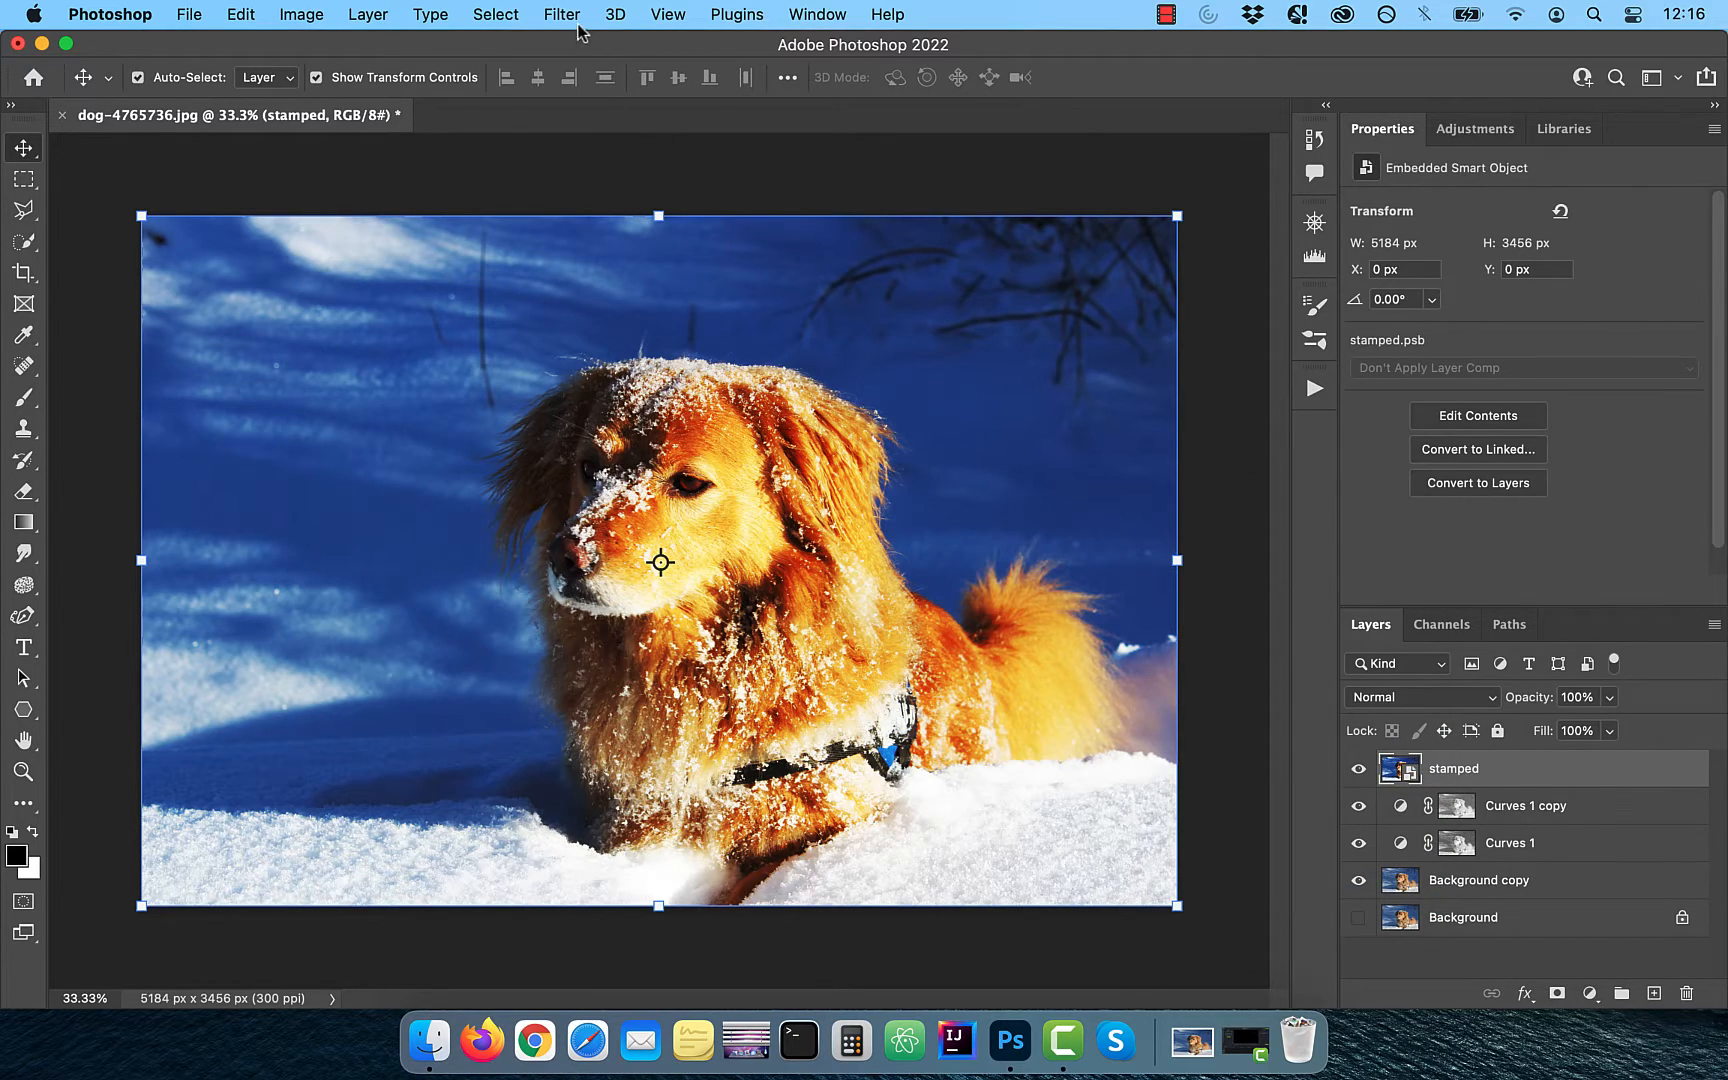
Step: Apply Unsharp Mask at 500% amount with a radius around 29.6 pixels
click(562, 14)
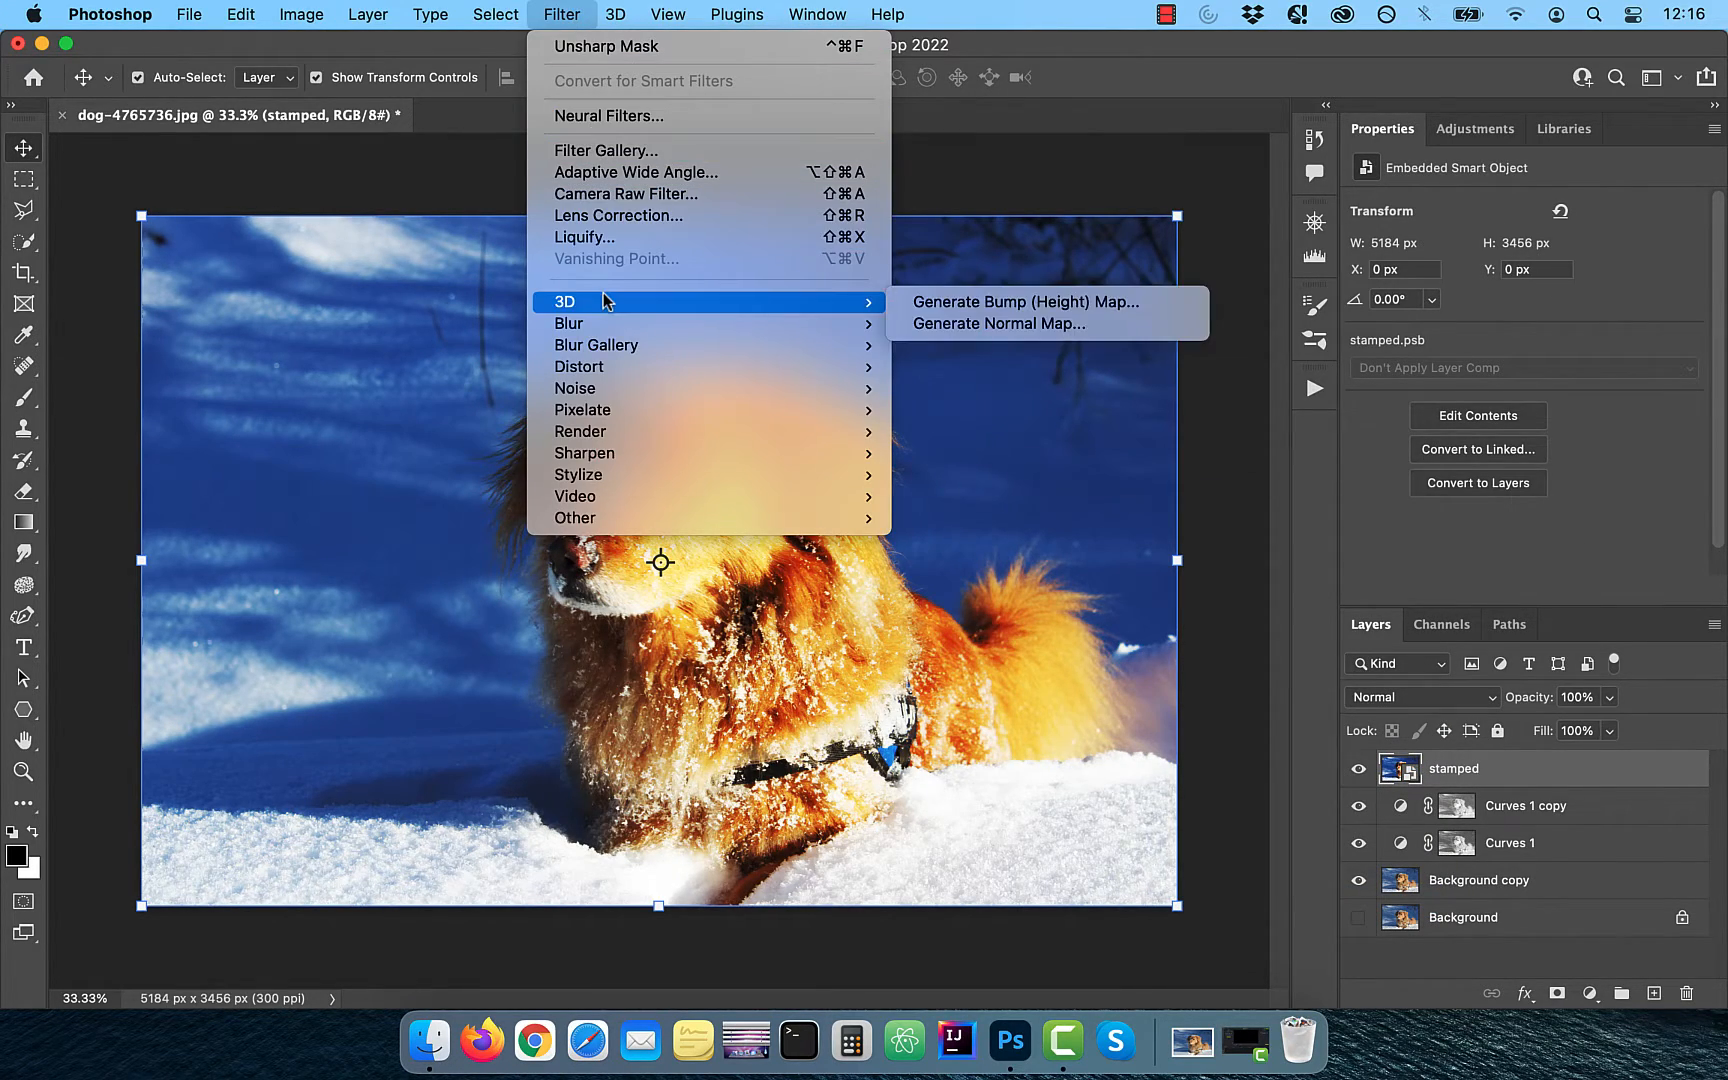
mouse_move(582, 452)
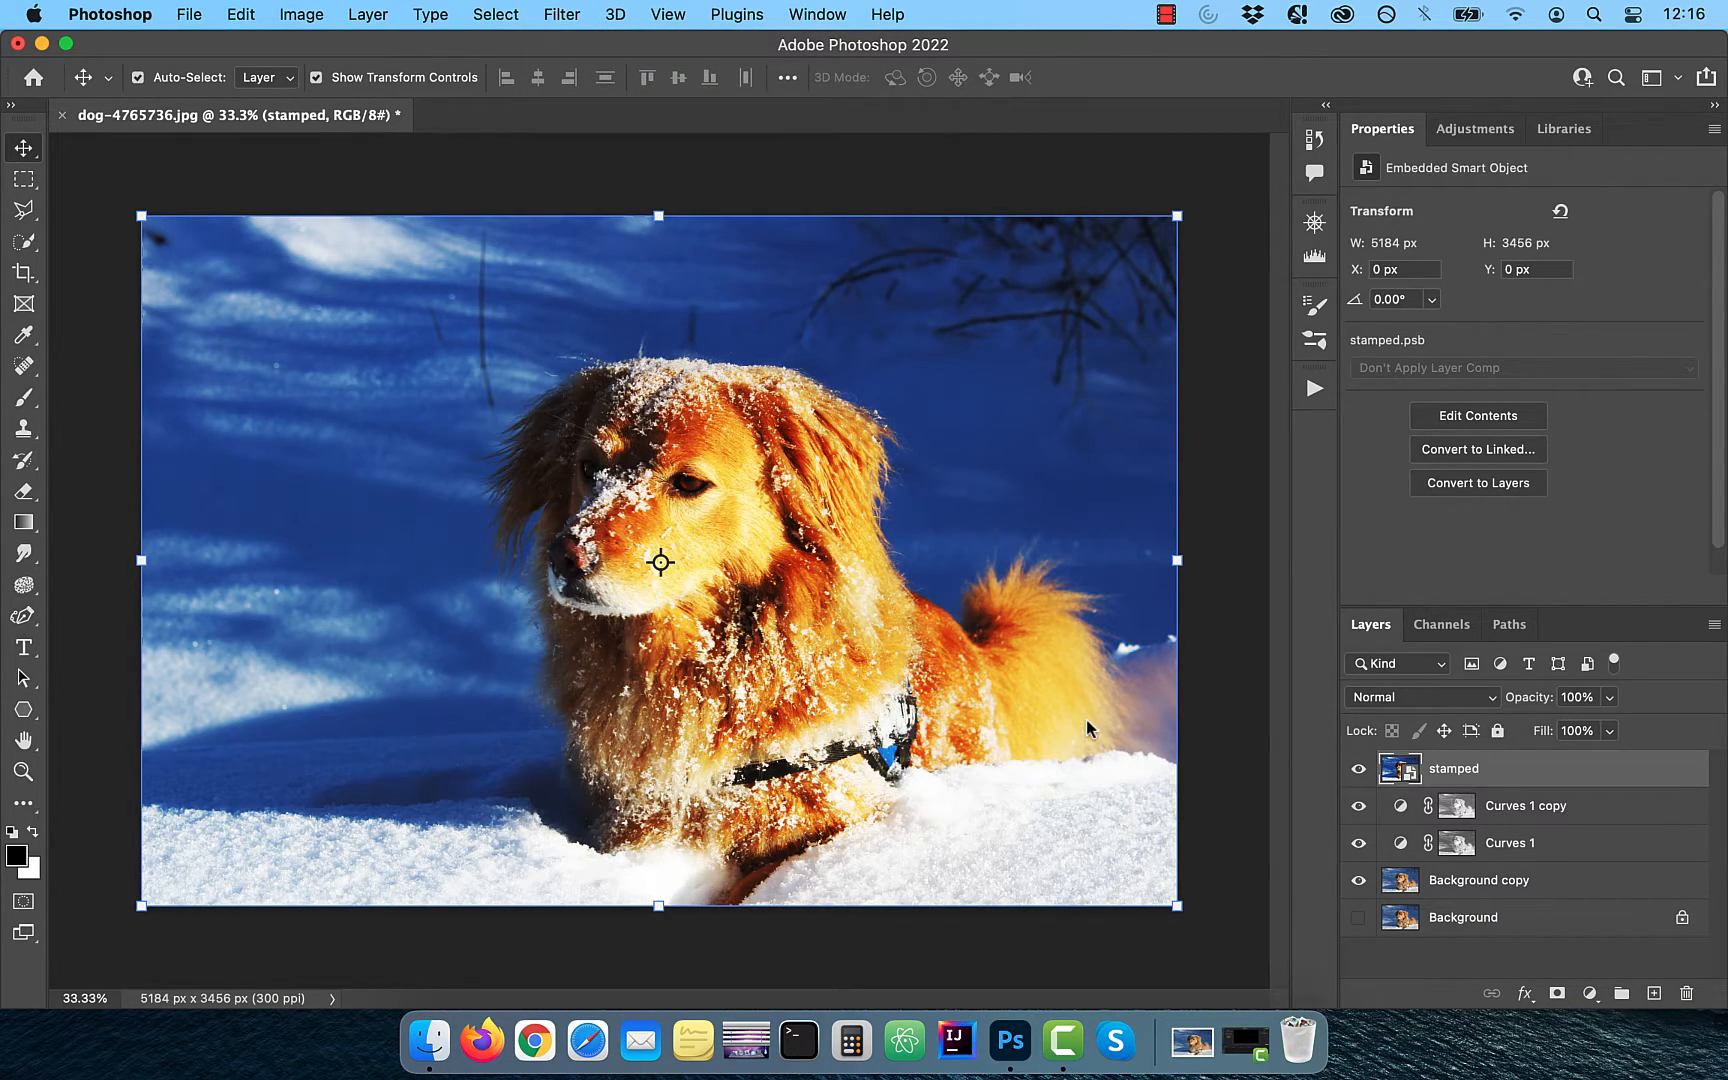
click(560, 14)
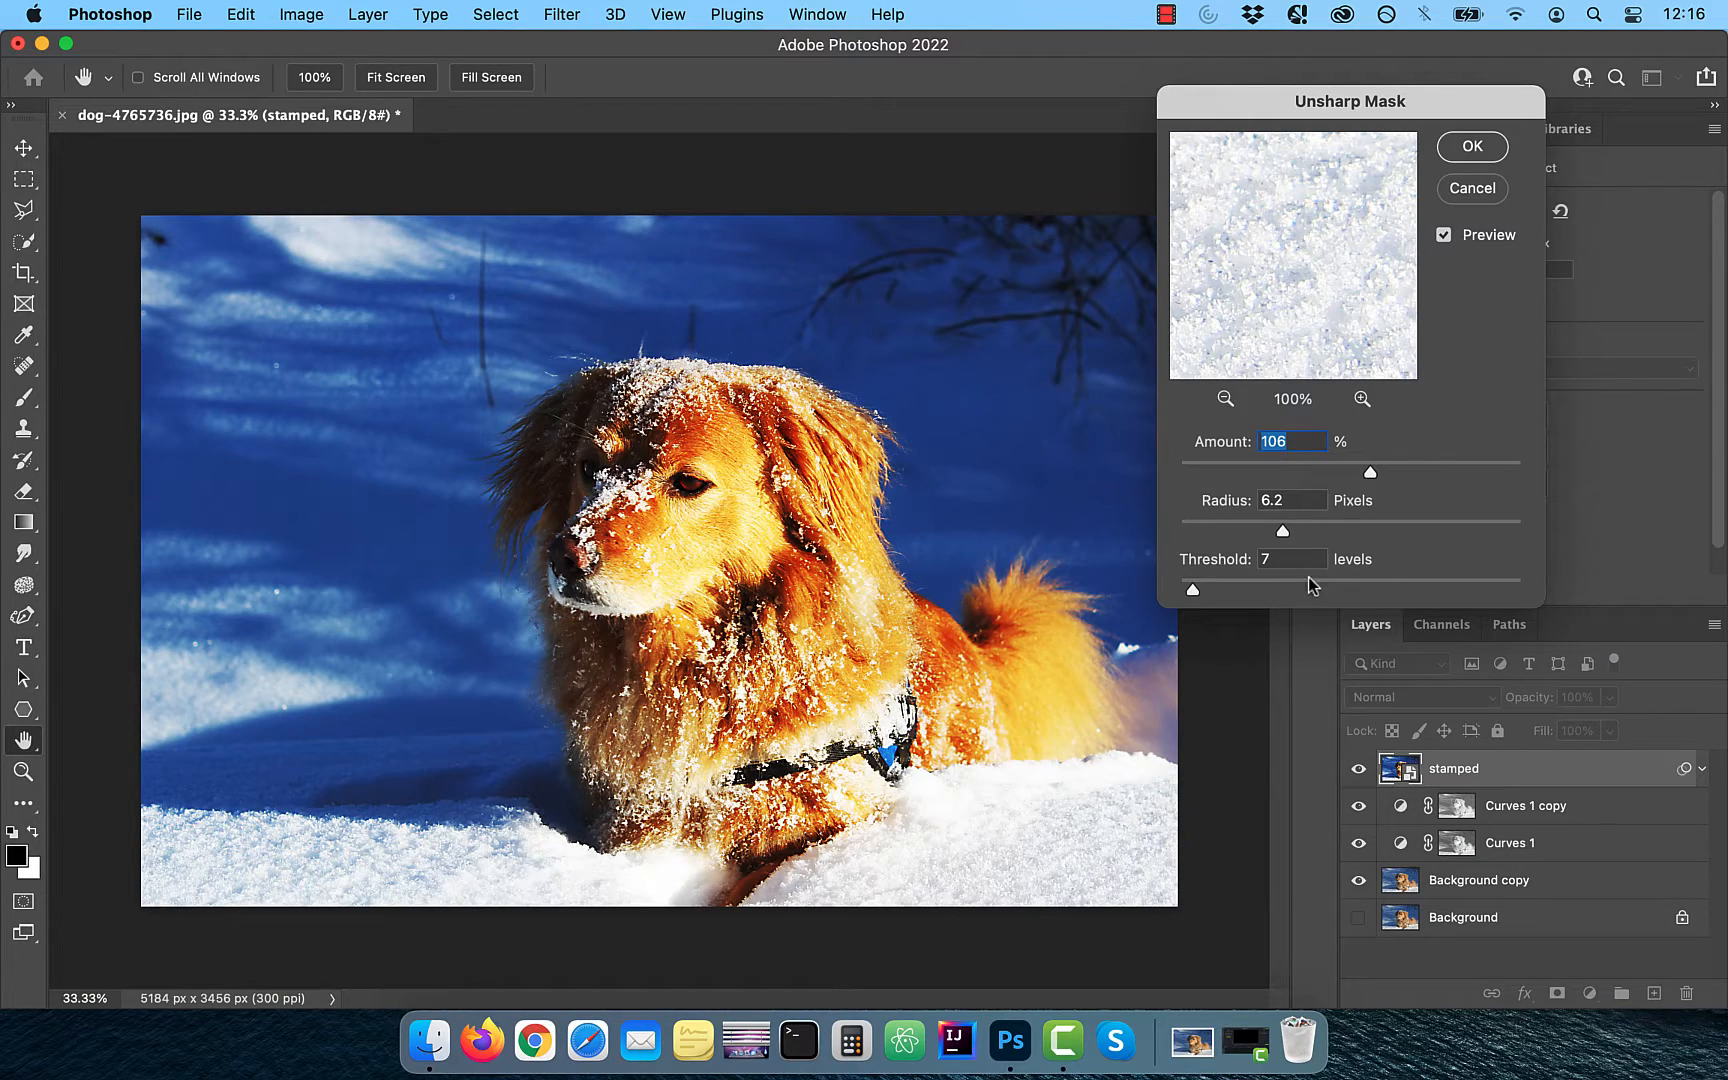
drag(1368, 472, 1410, 472)
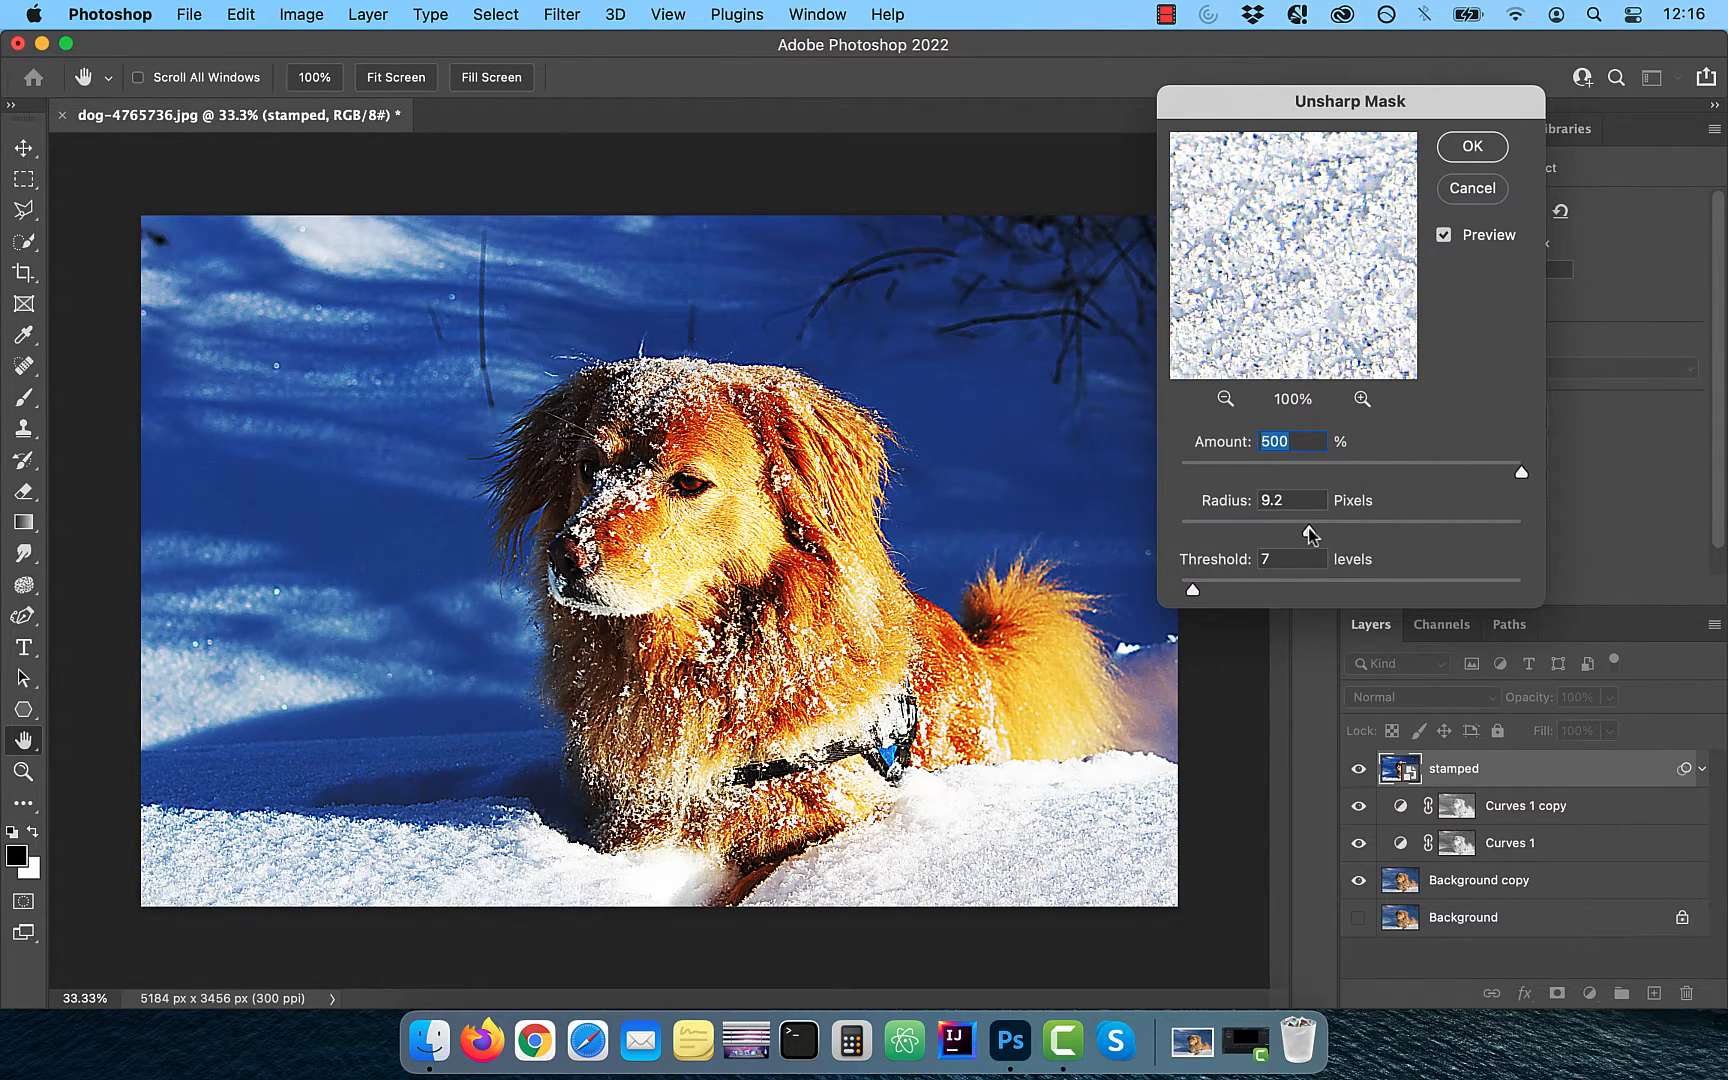
drag(1310, 536, 1342, 536)
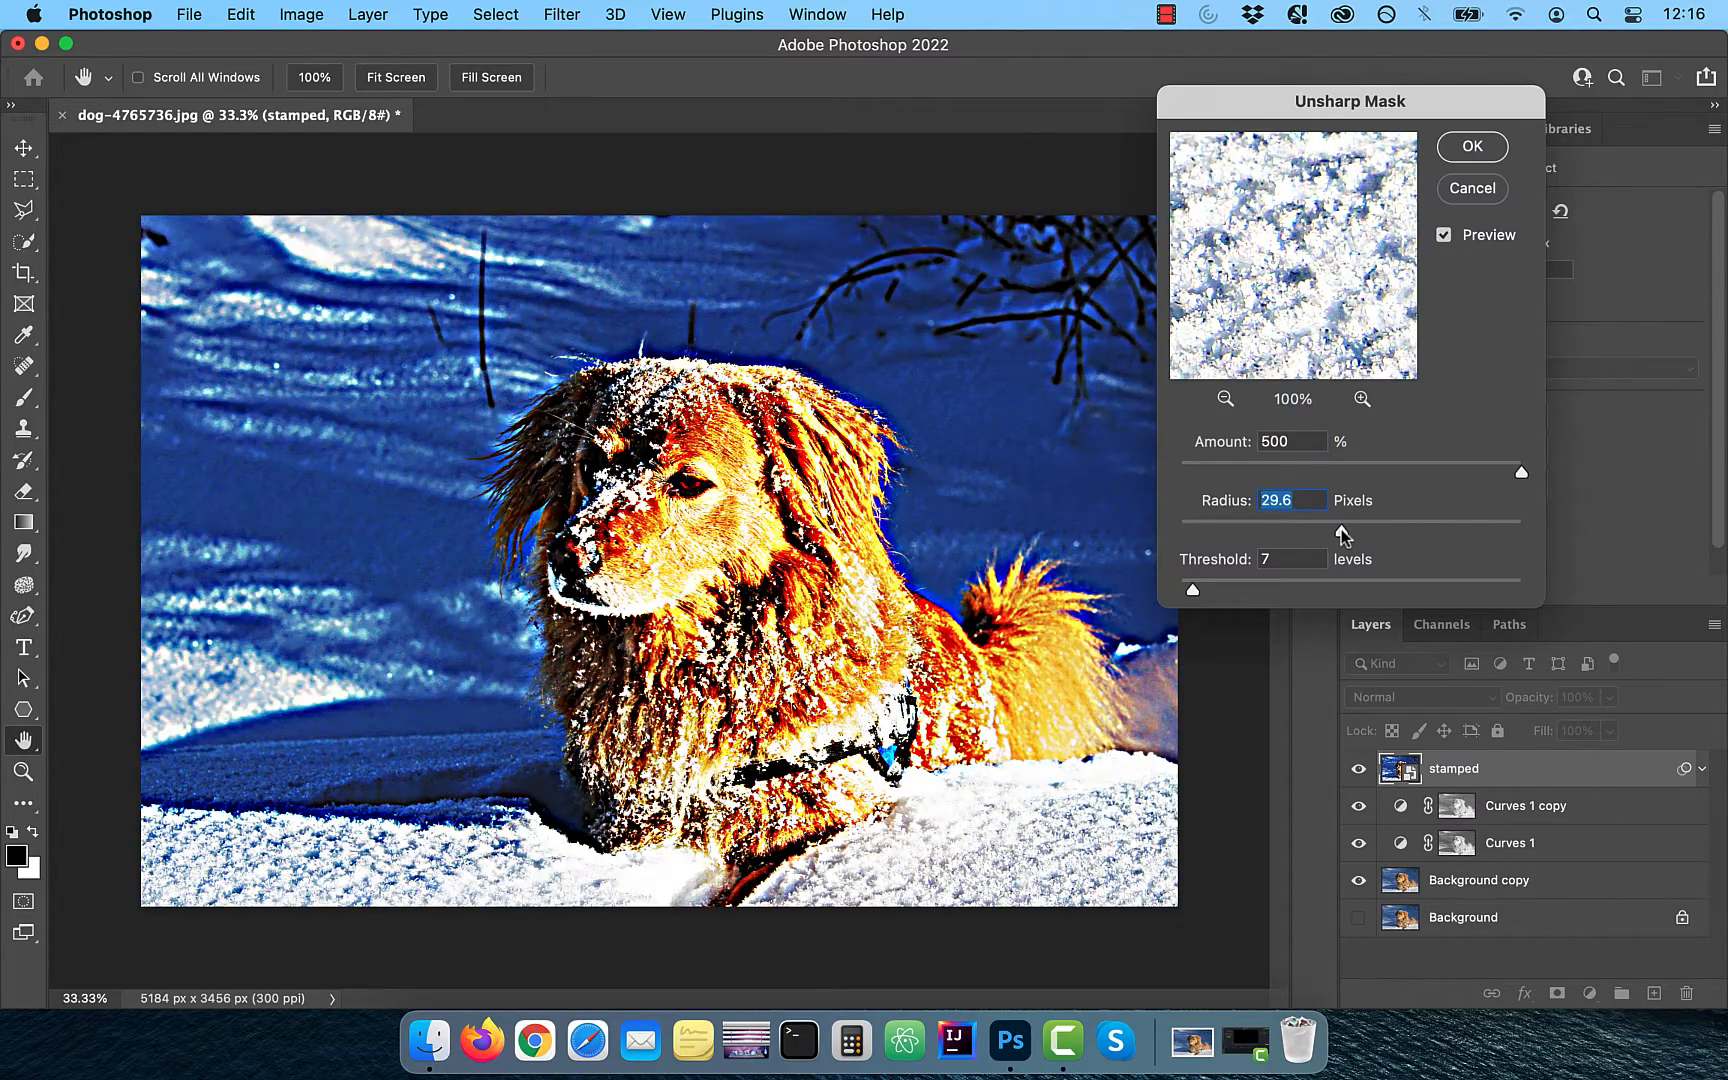
drag(1520, 472, 1266, 532)
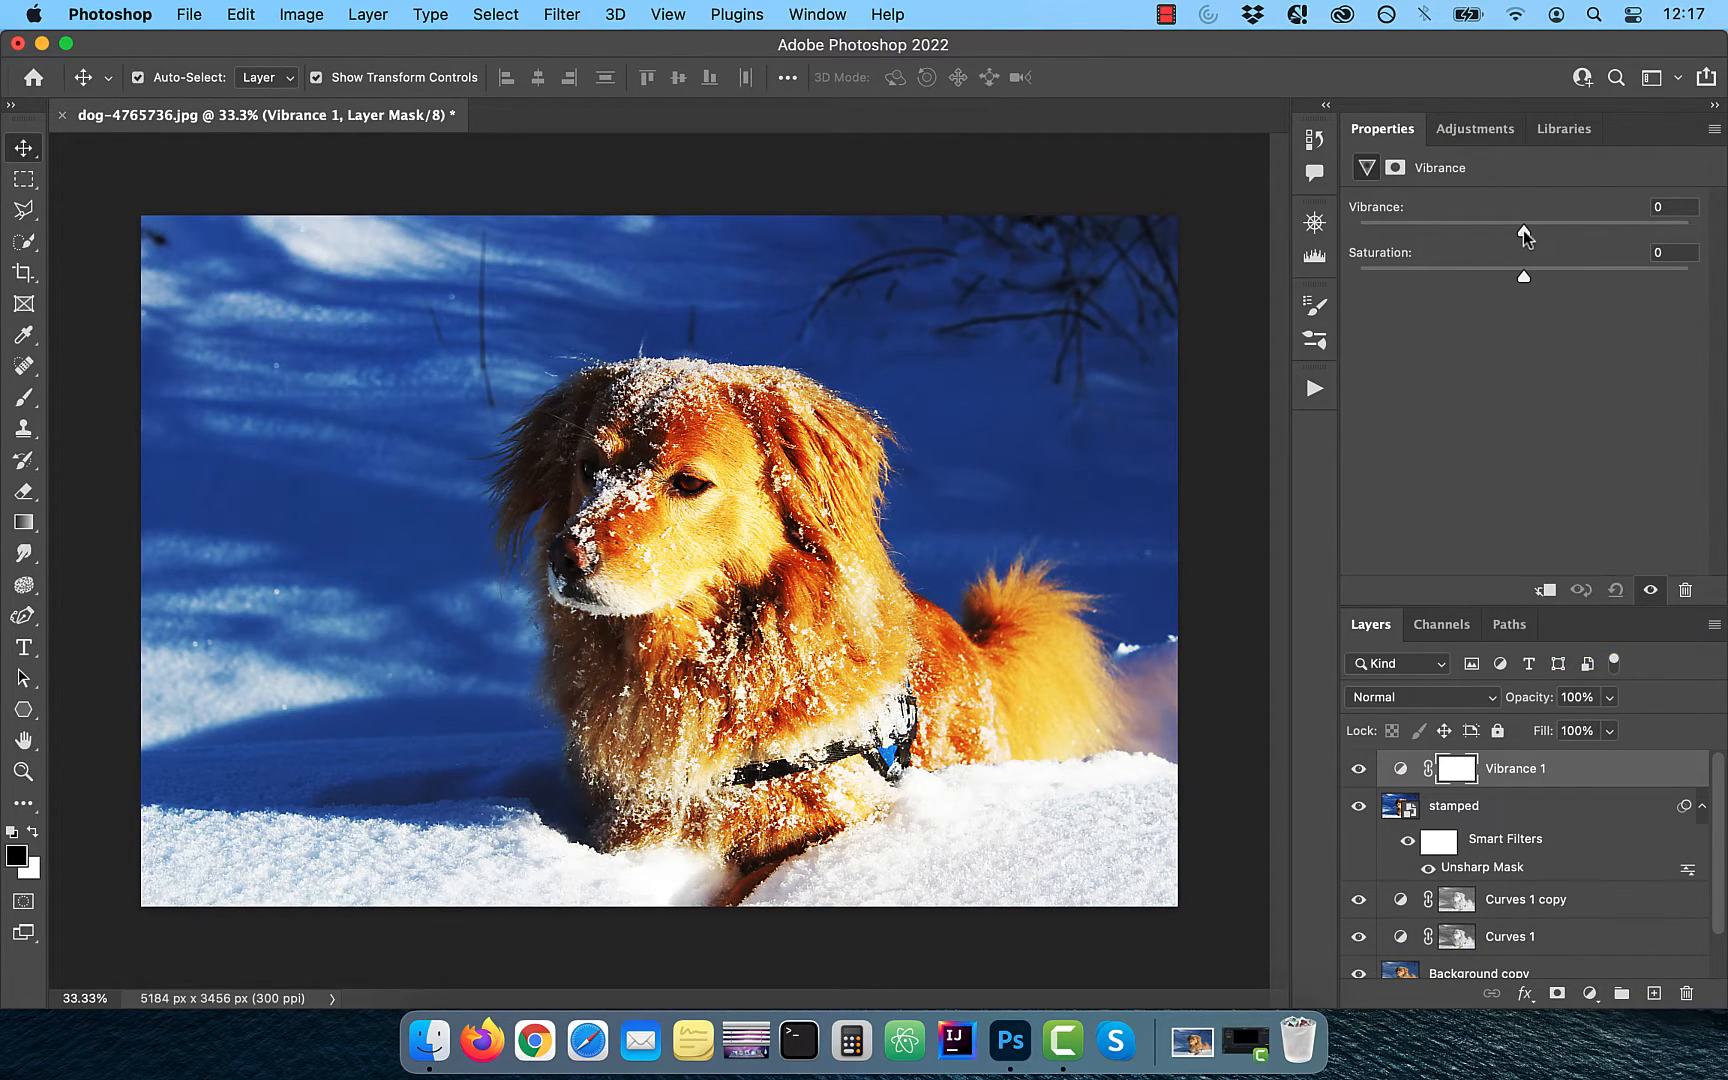
Step: Raise the Vibrance slider to +49
drag(1526, 224, 1620, 224)
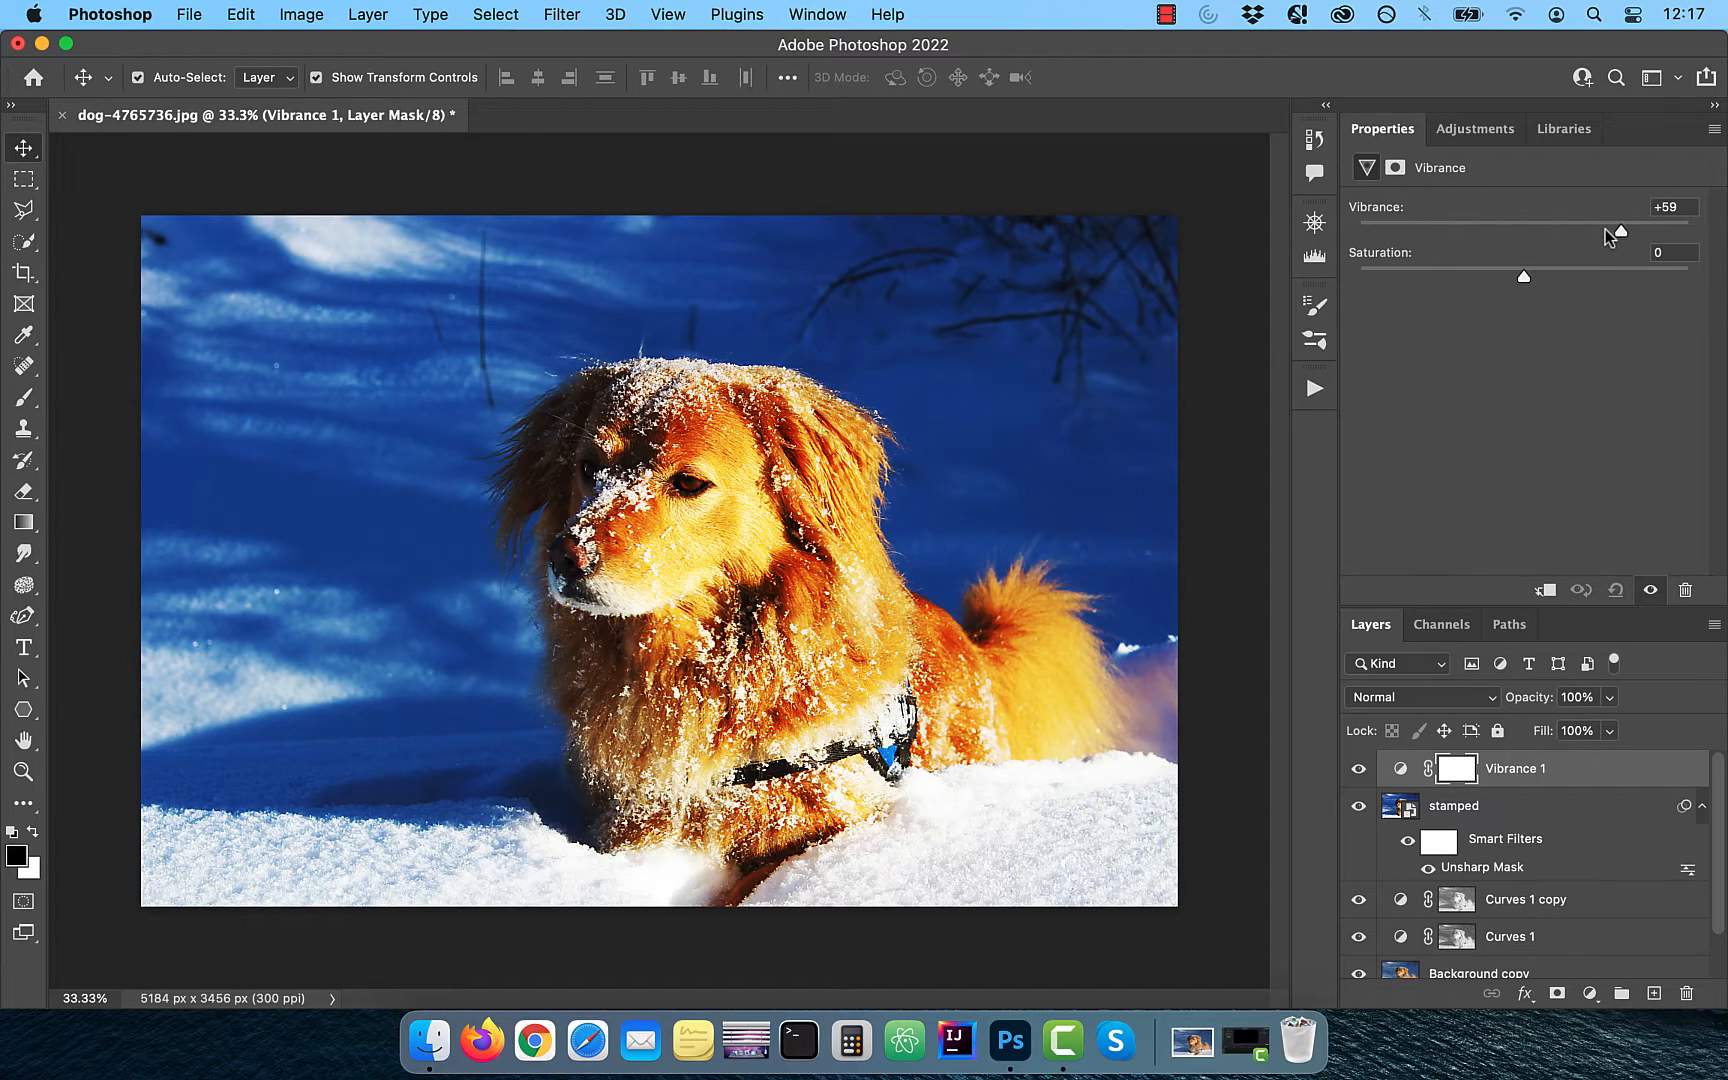
drag(1618, 224, 1560, 228)
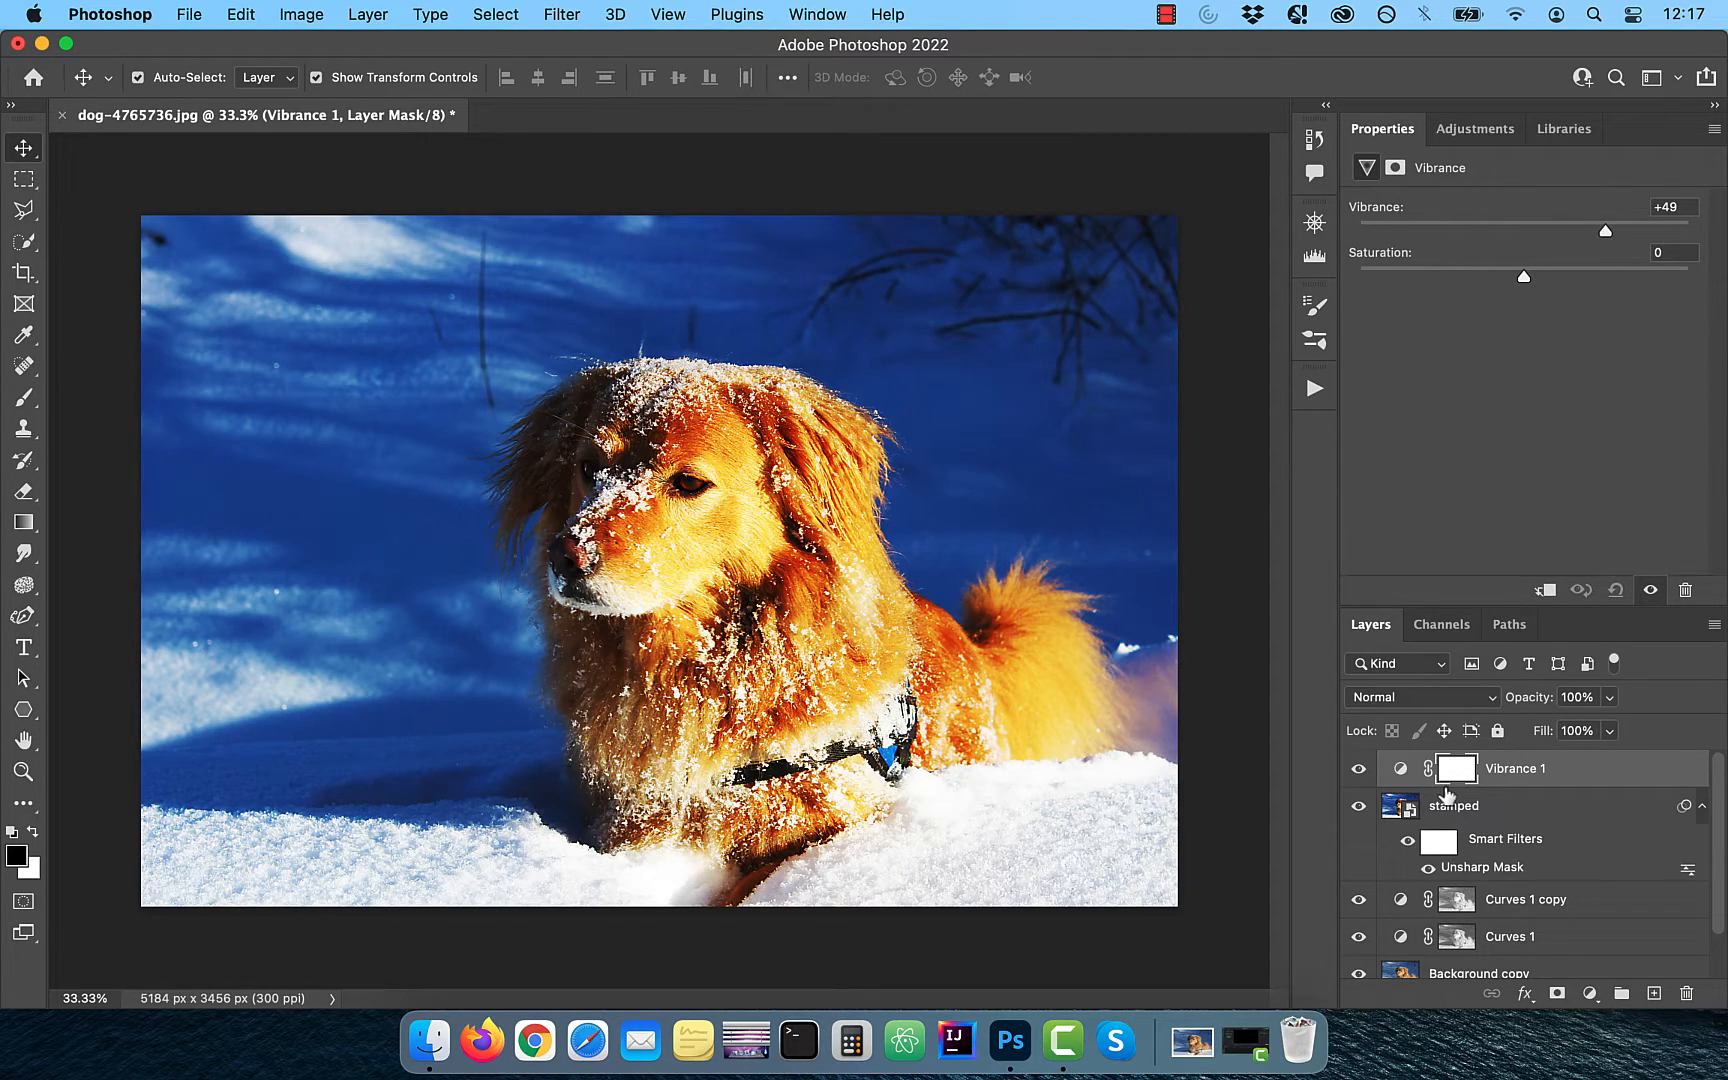
scroll(down, 3)
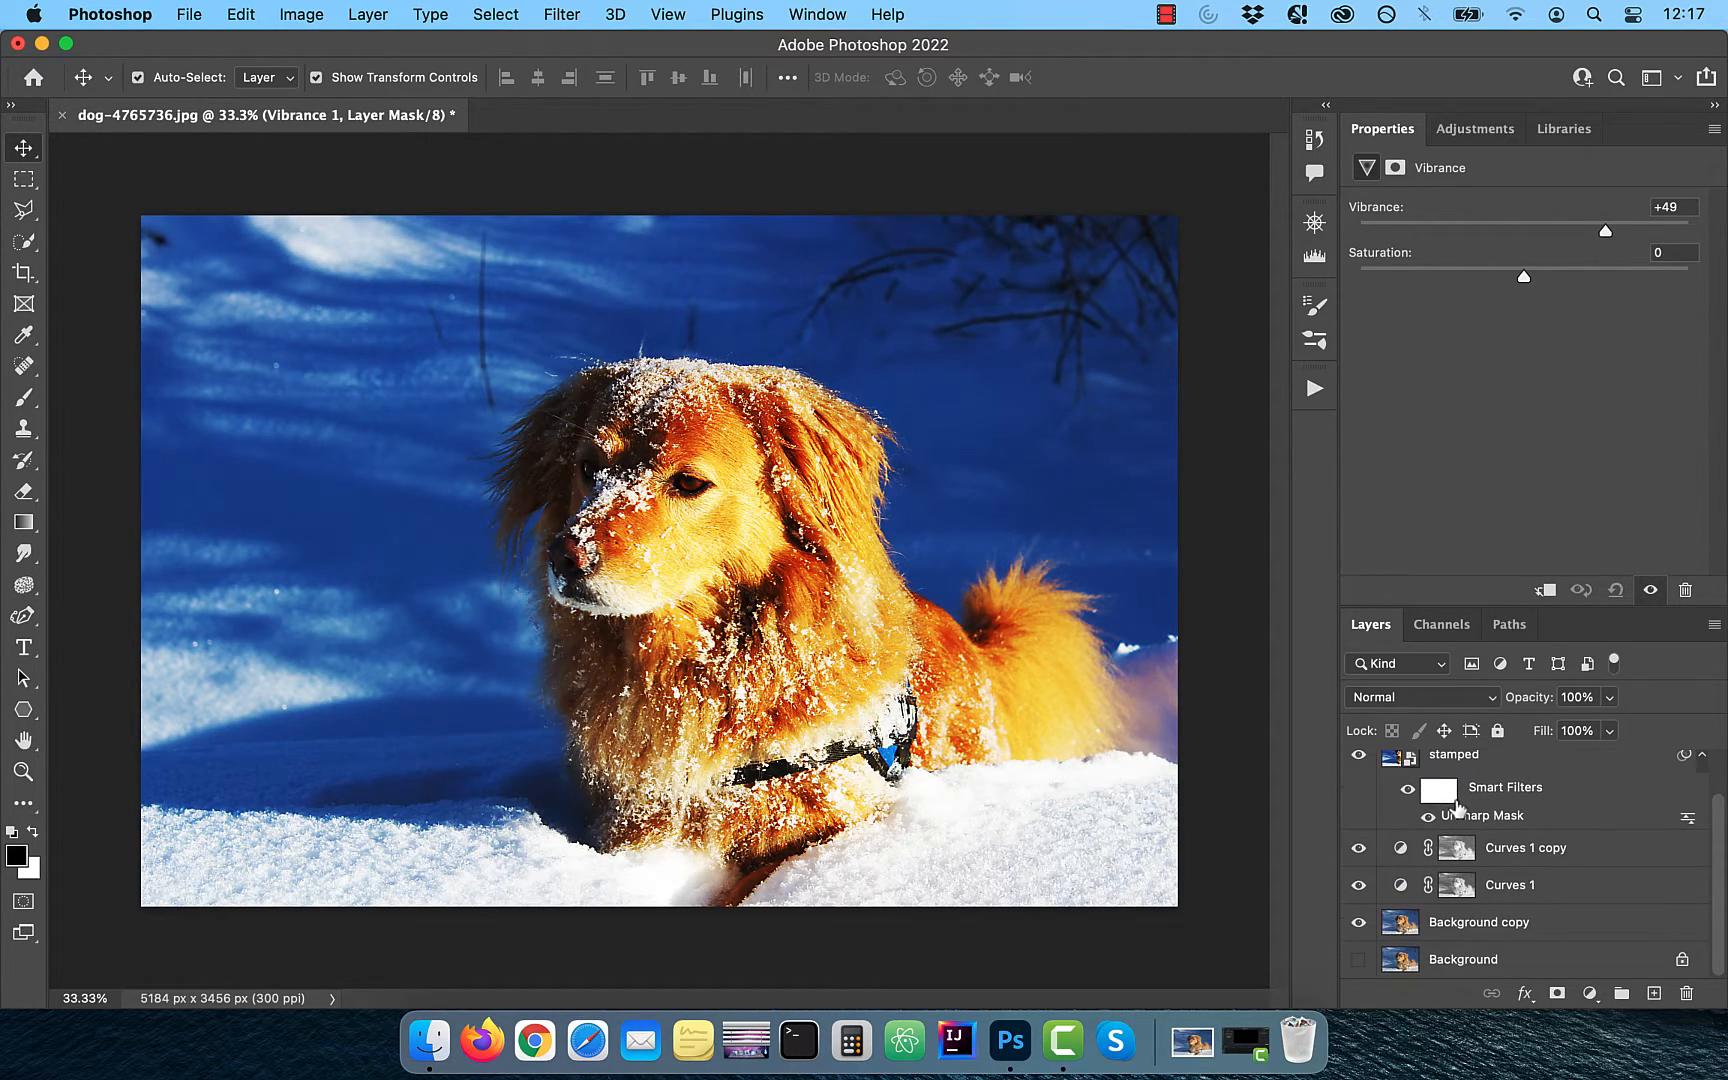